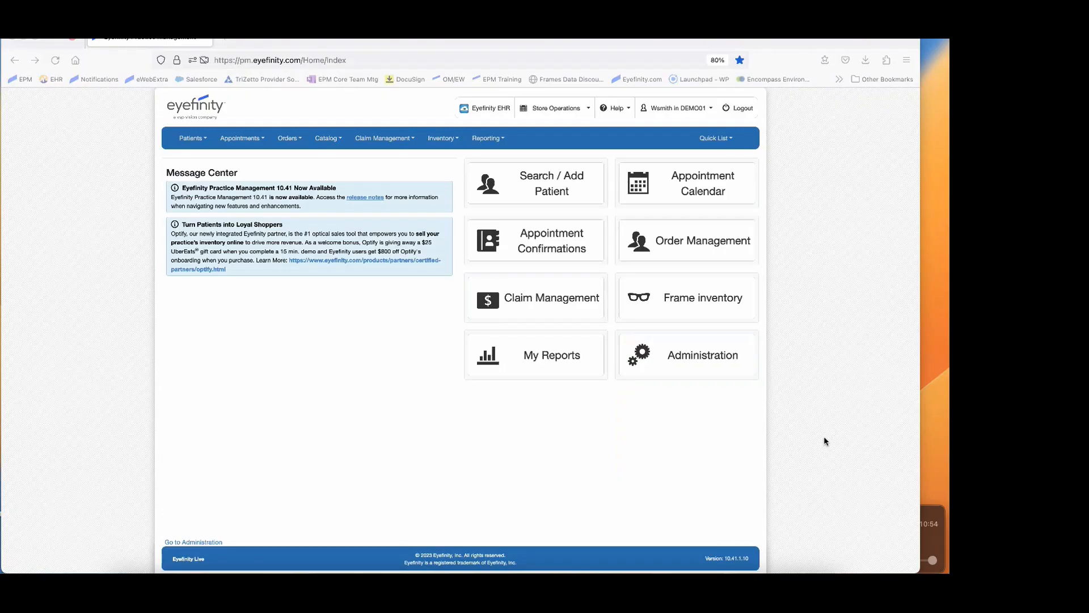
pyautogui.moveTo(669, 531)
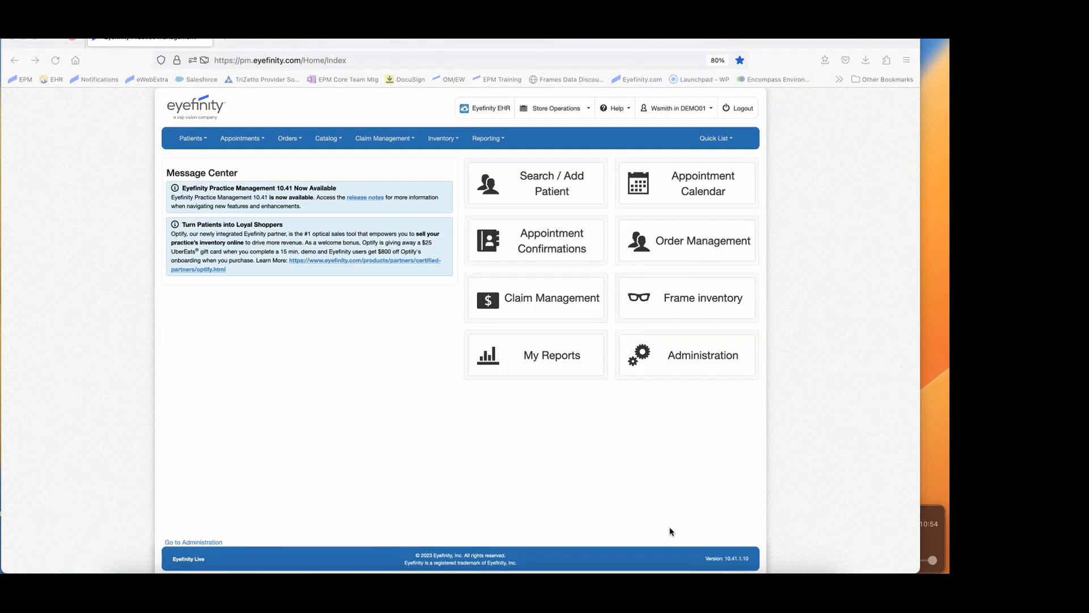
pyautogui.moveTo(506, 258)
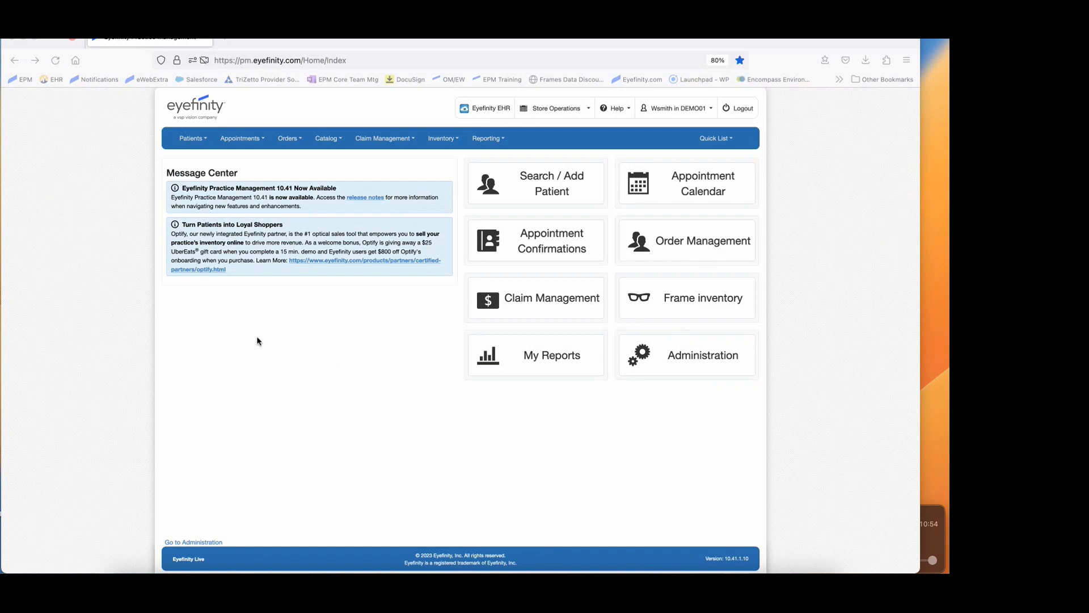
# Open the VSP Authorizations list from the Patients menu and review the day's eligibilities.
pyautogui.click(192, 137)
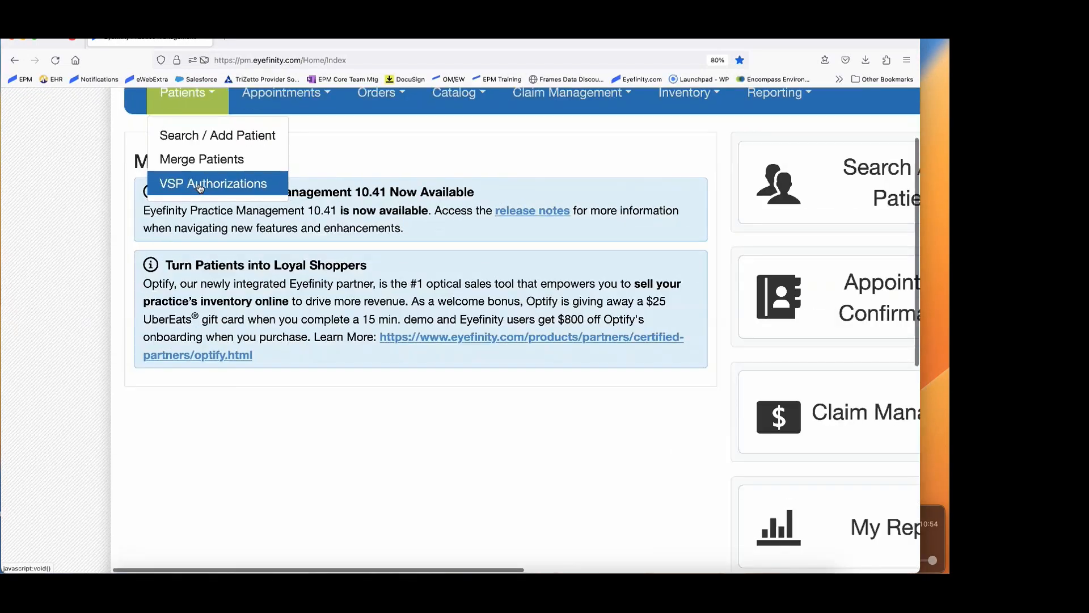
pyautogui.scroll(-3)
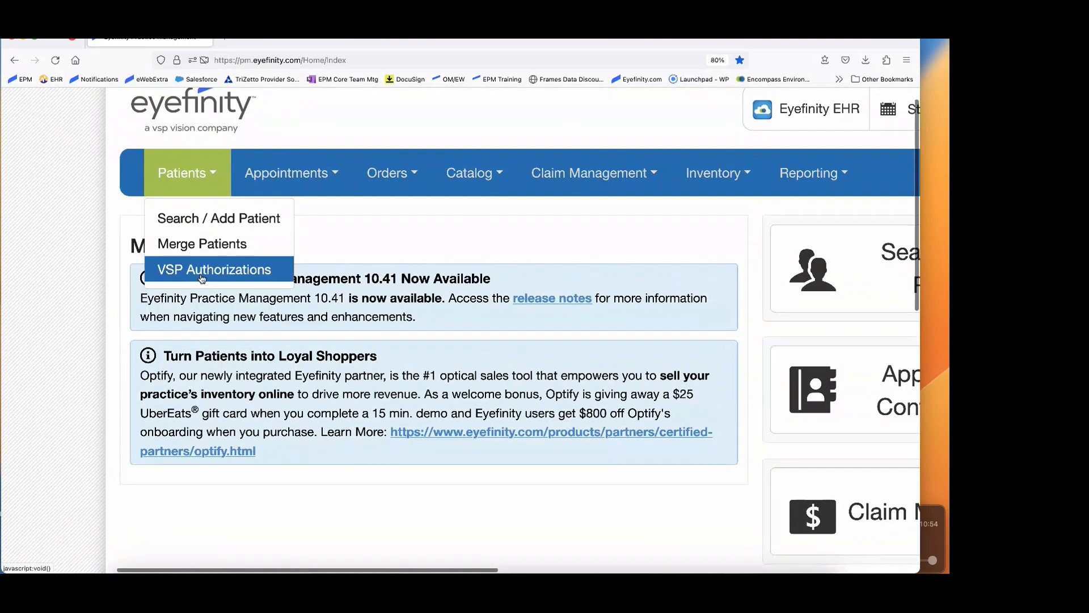
pyautogui.click(215, 270)
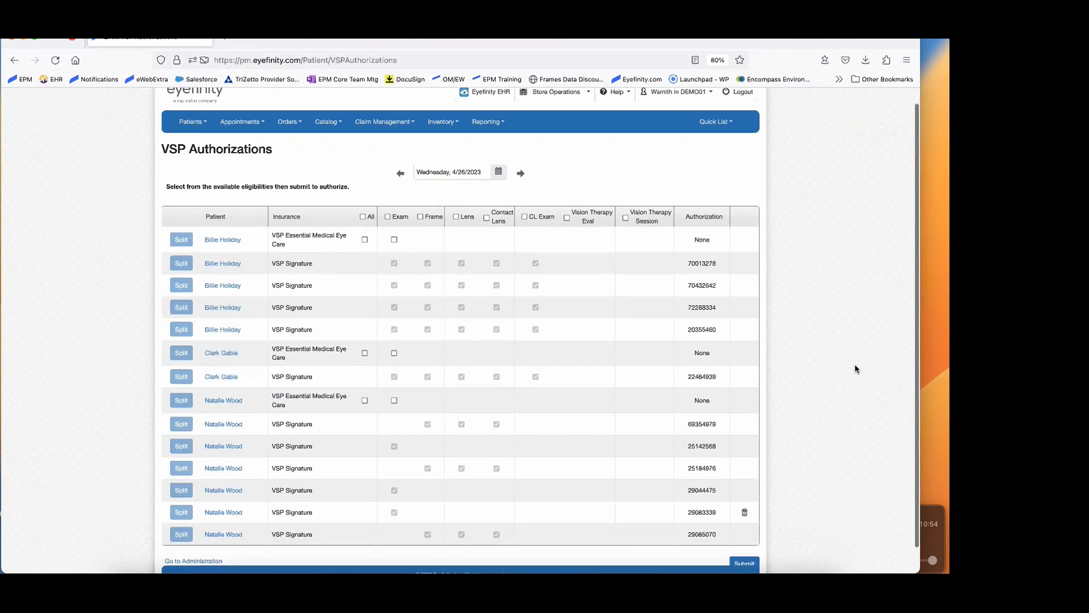
pyautogui.scroll(-3)
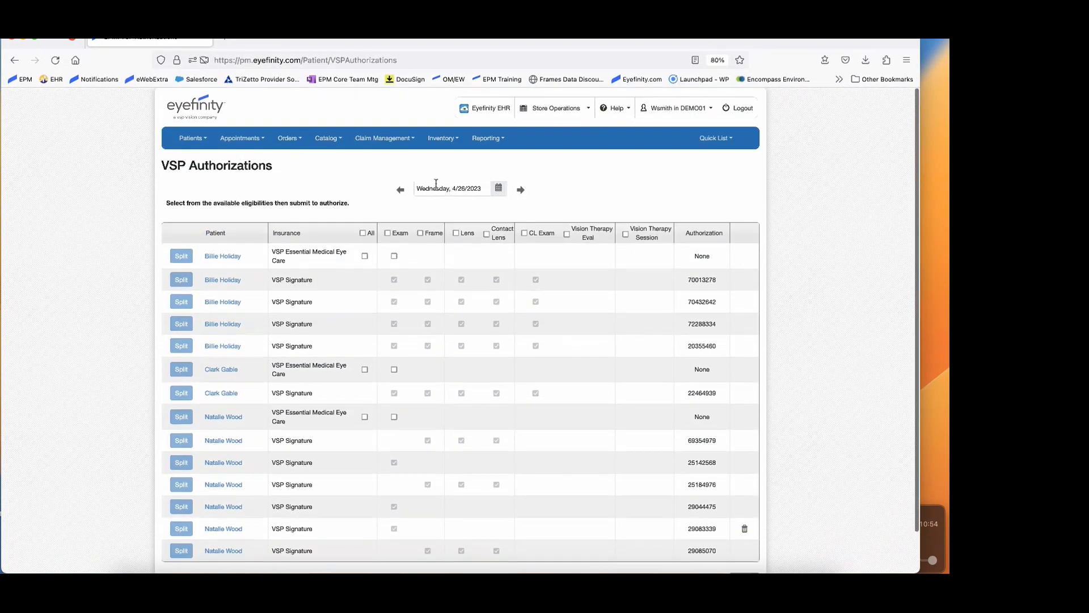
pyautogui.moveTo(196, 106)
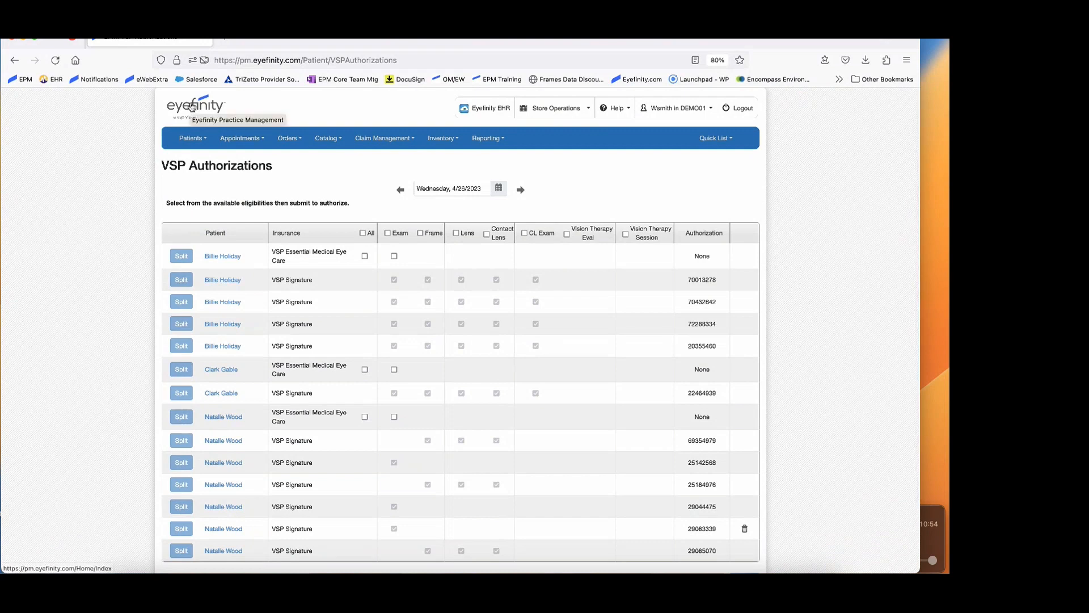
# Return to the home dashboard via the Eyefinity logo.
pyautogui.click(196, 107)
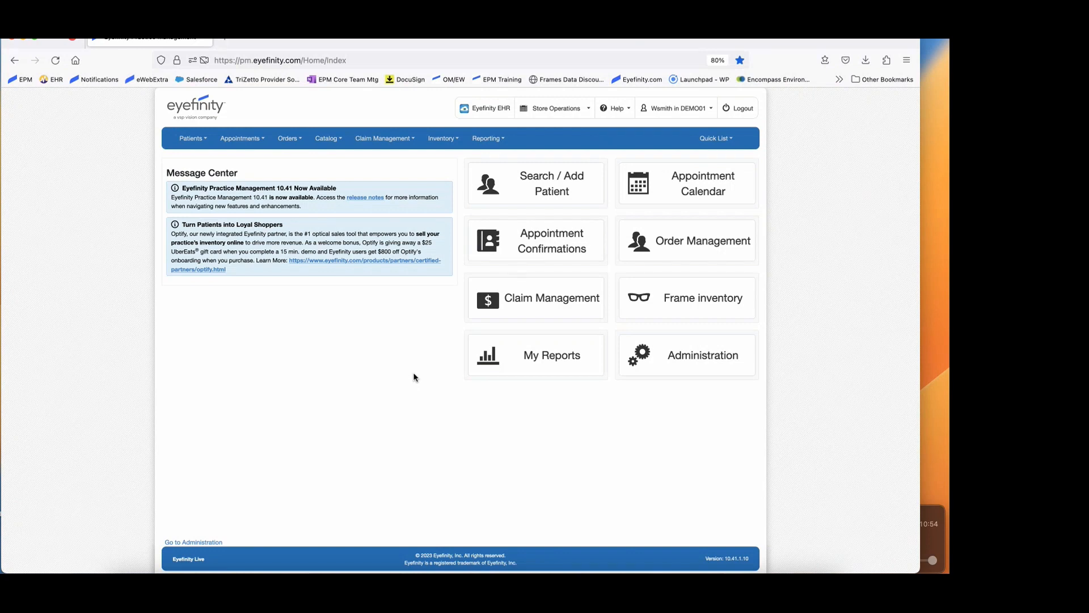
pyautogui.moveTo(488, 108)
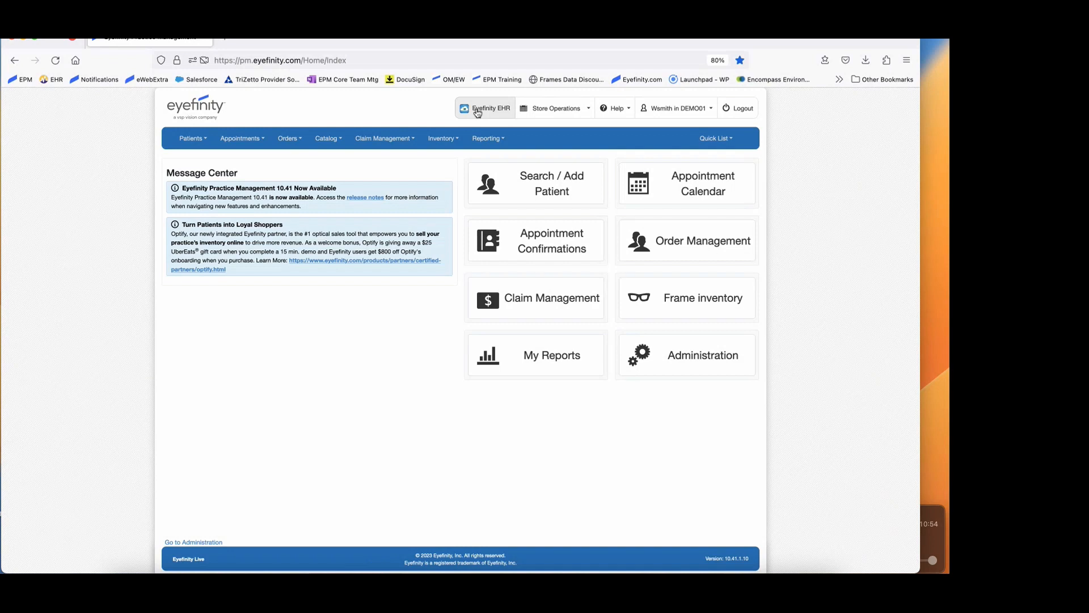
pyautogui.moveTo(482, 124)
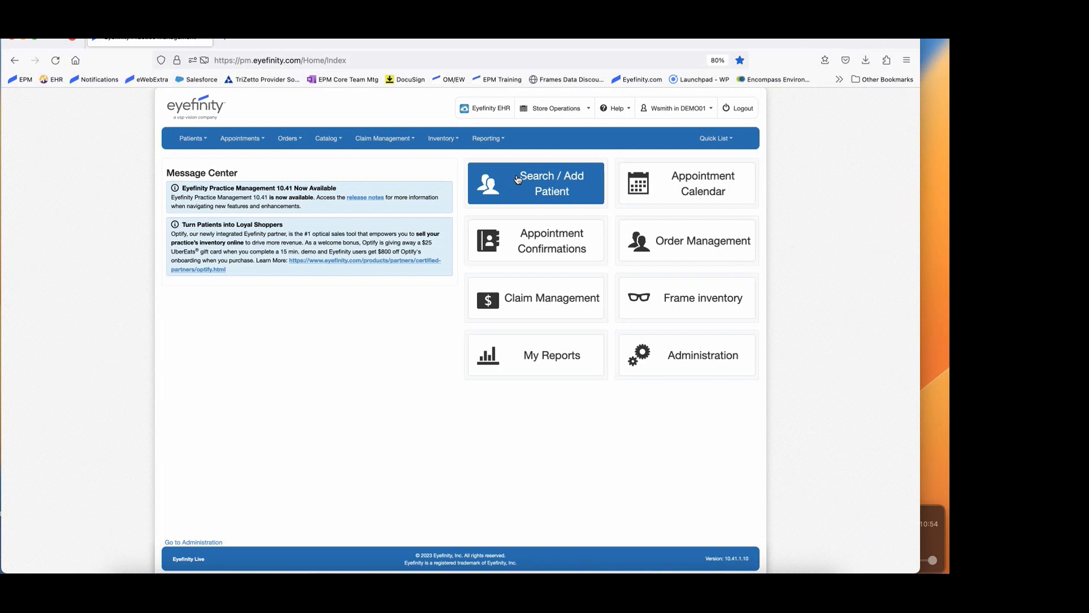
pyautogui.click(535, 182)
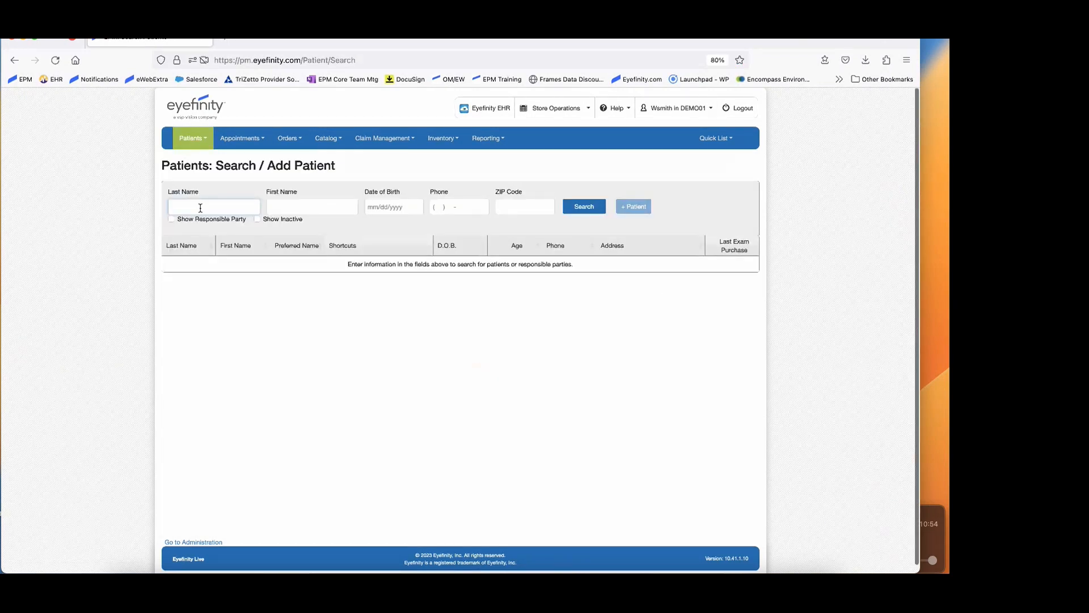
pyautogui.write('wood')
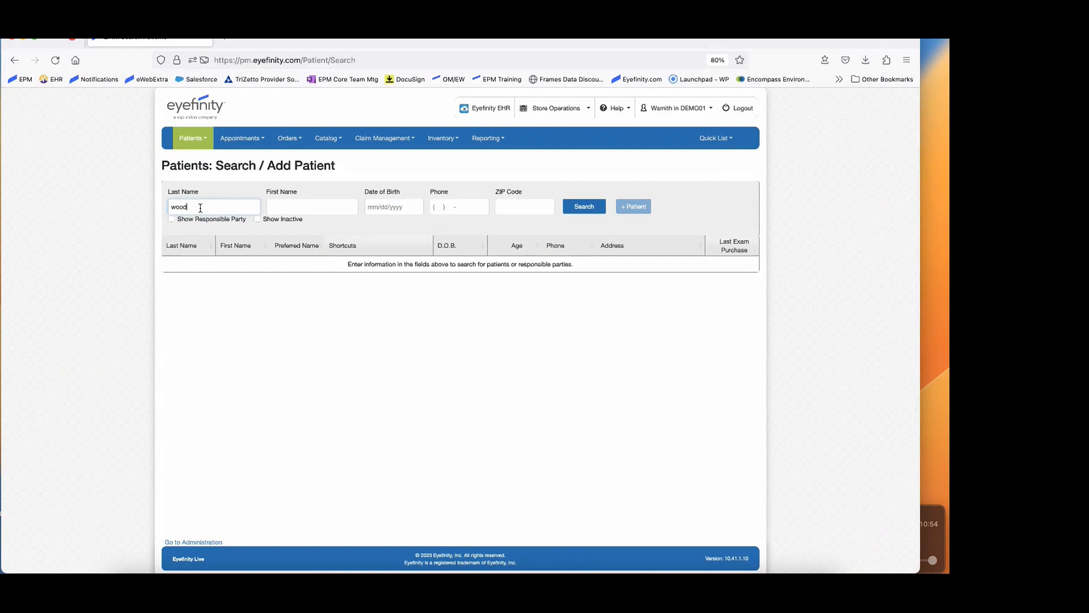
pyautogui.write('natalie')
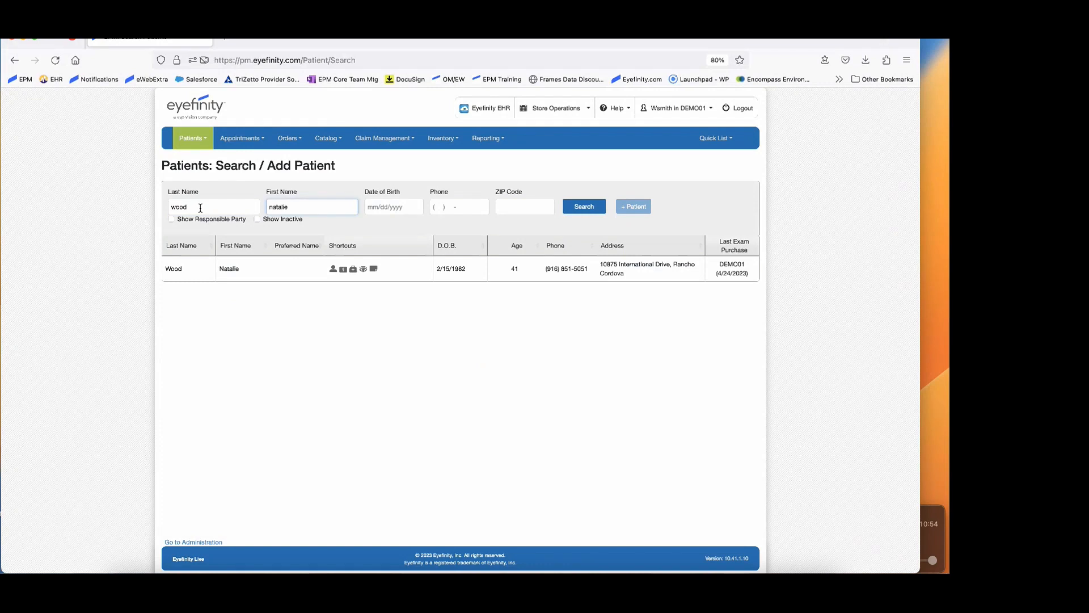
pyautogui.moveTo(205, 270)
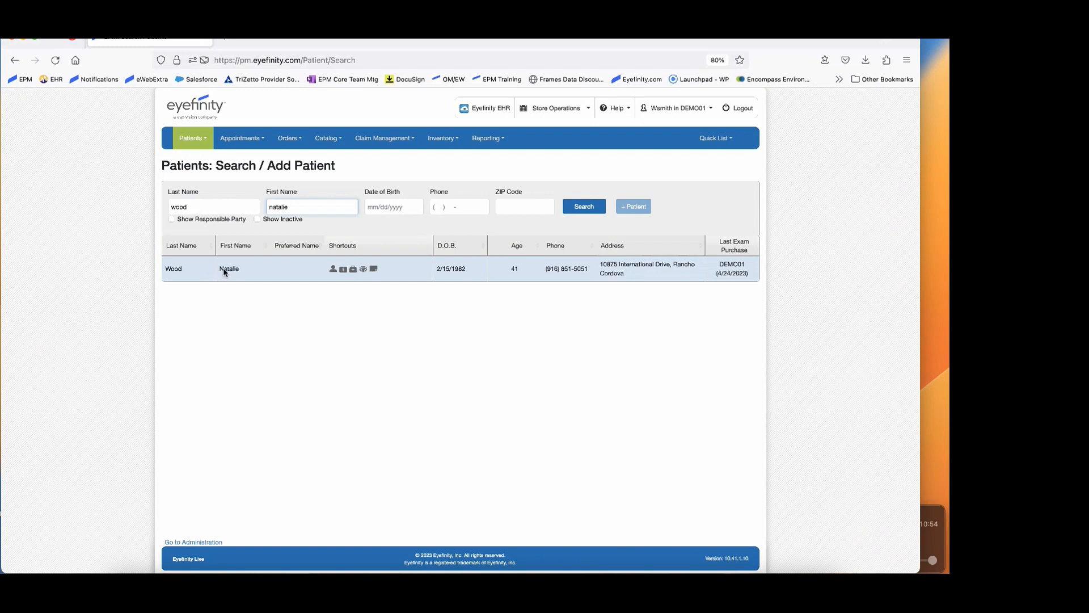
pyautogui.click(228, 268)
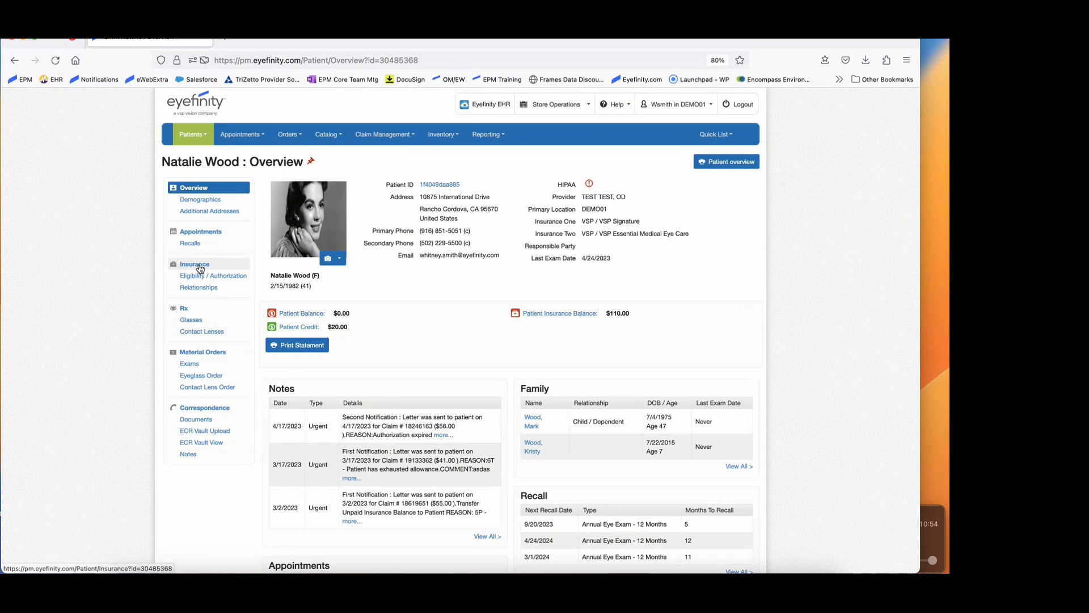
pyautogui.click(194, 268)
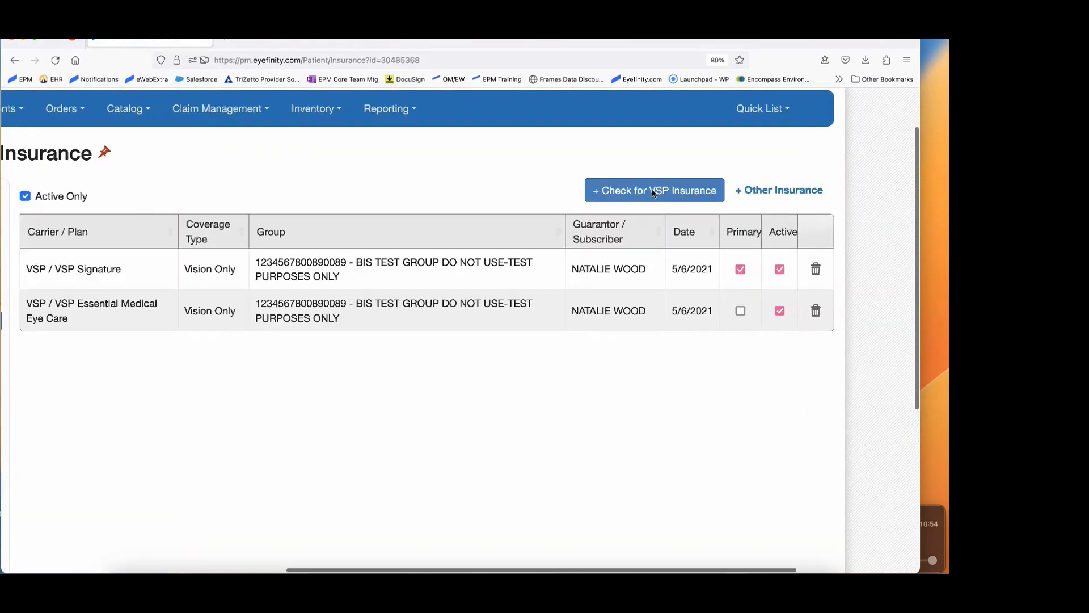
pyautogui.click(653, 189)
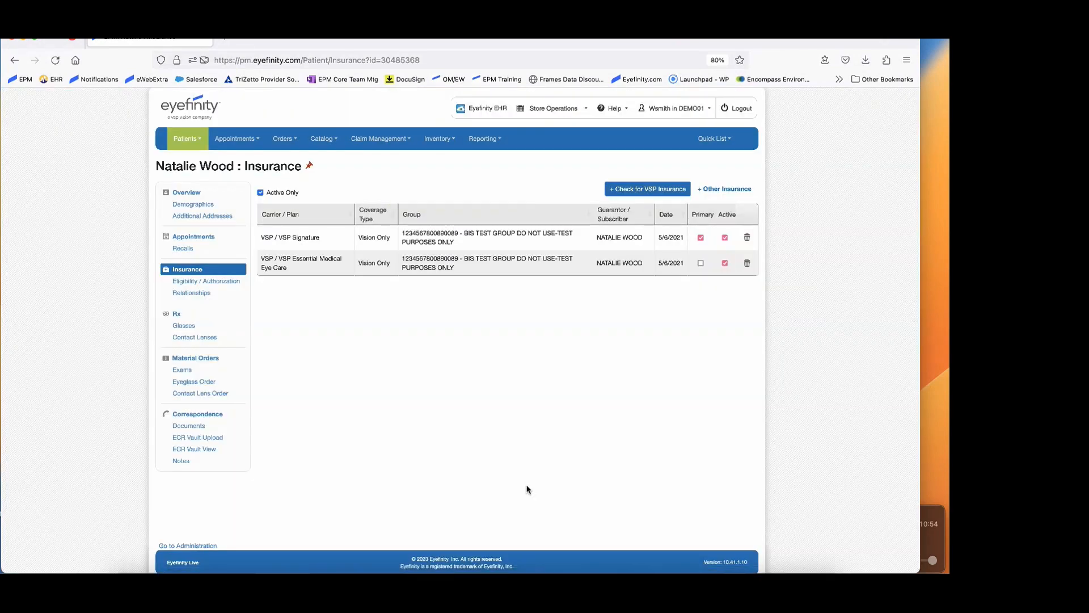
pyautogui.moveTo(505, 282)
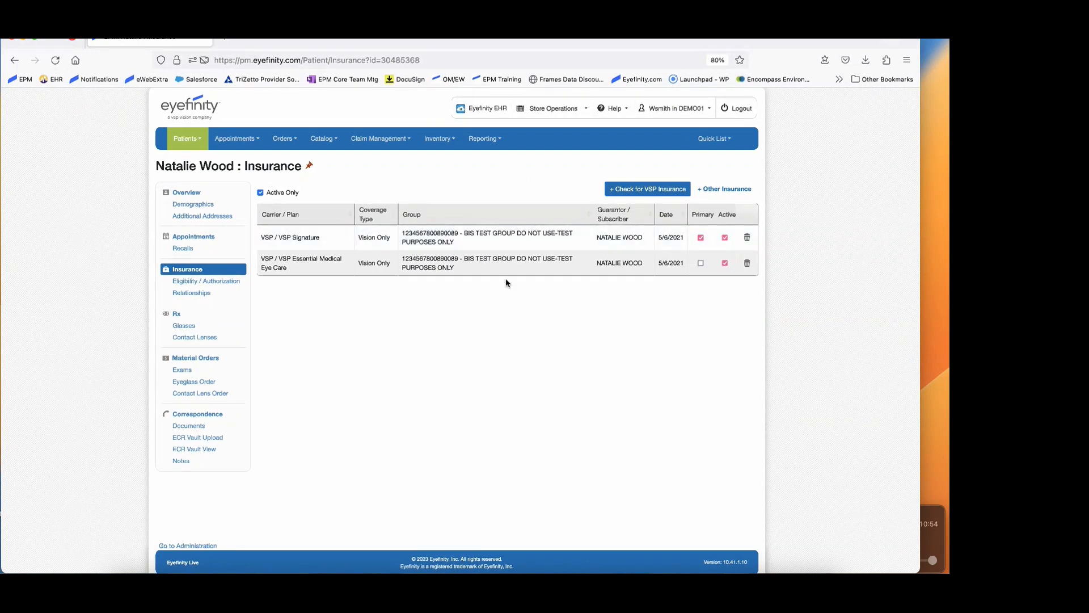
pyautogui.moveTo(205, 280)
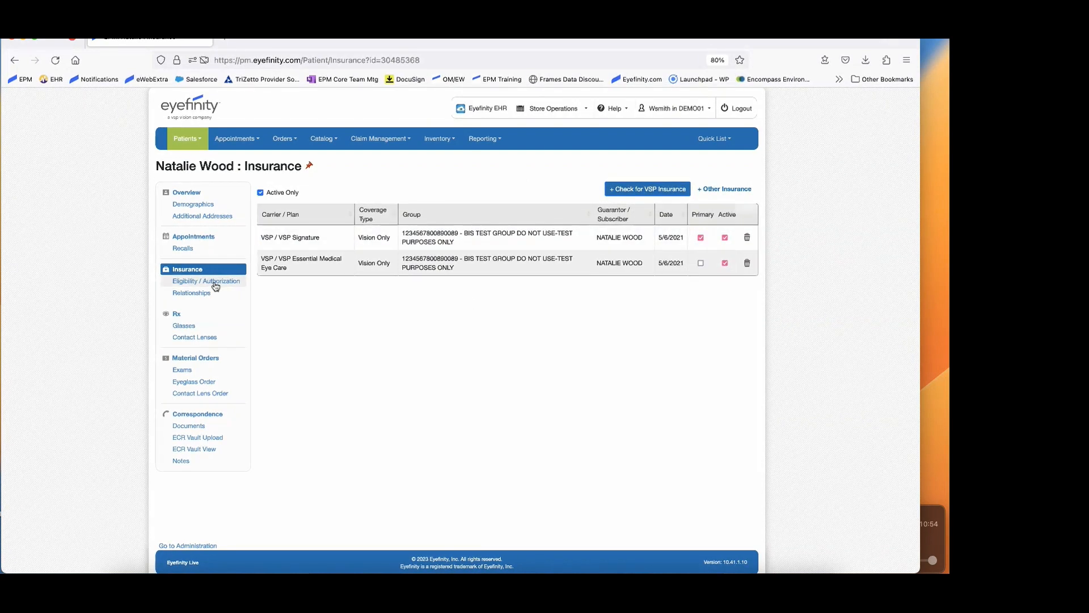
# Authorize the VSP Signature frame and lens benefits from Natalie Wood's eligibility page.
pyautogui.click(205, 280)
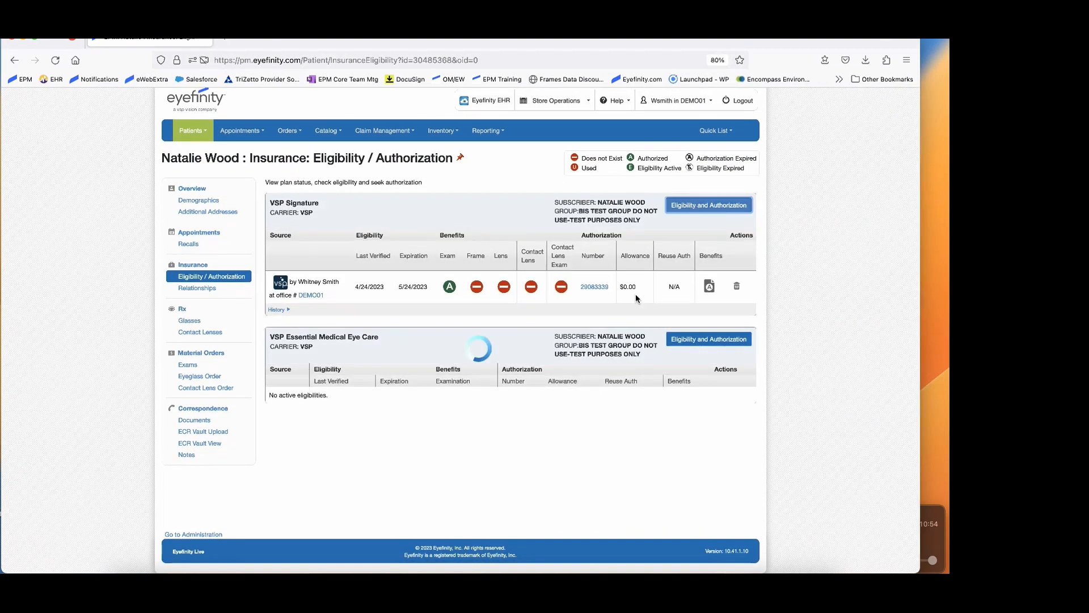
pyautogui.click(708, 204)
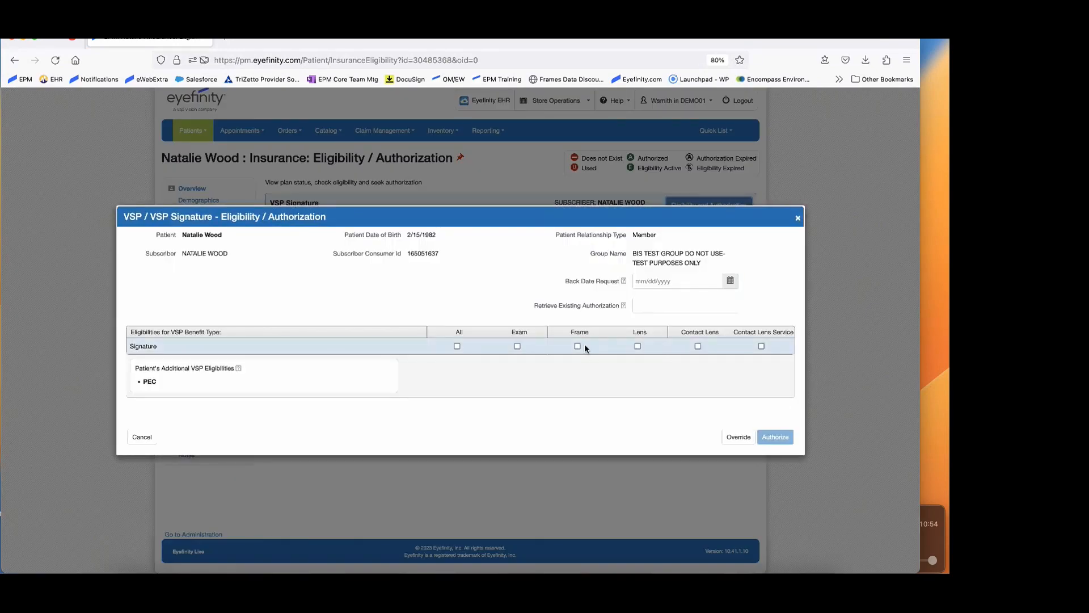
pyautogui.click(638, 346)
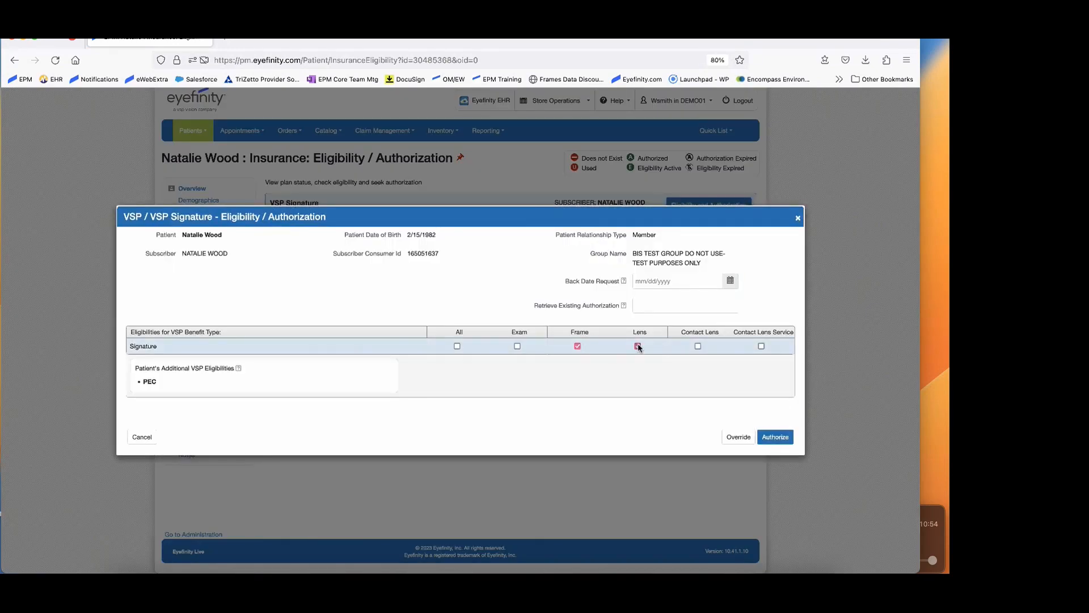
pyautogui.click(638, 346)
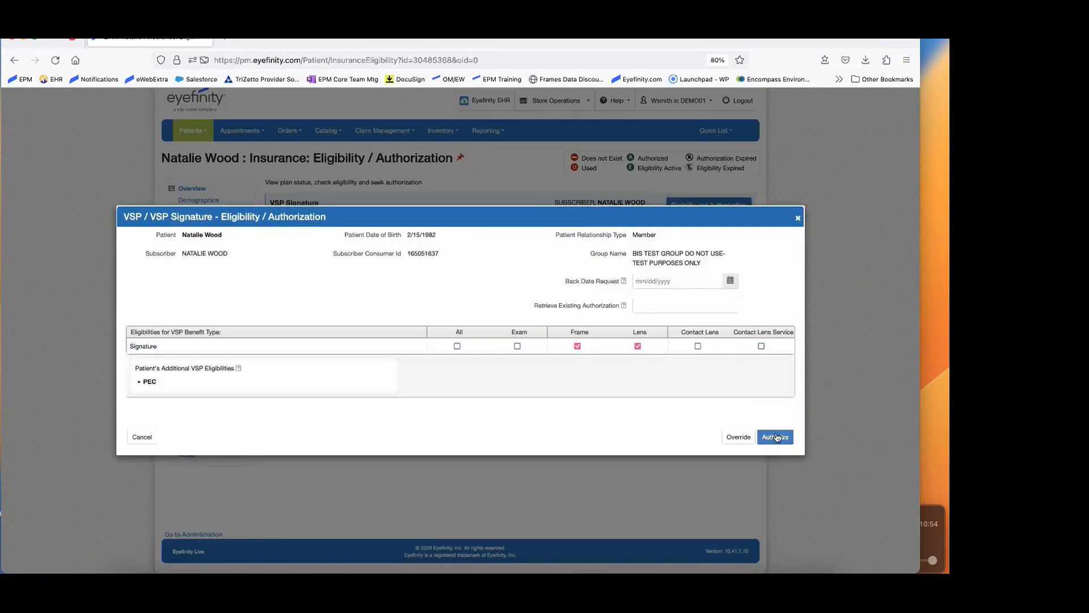
pyautogui.click(775, 436)
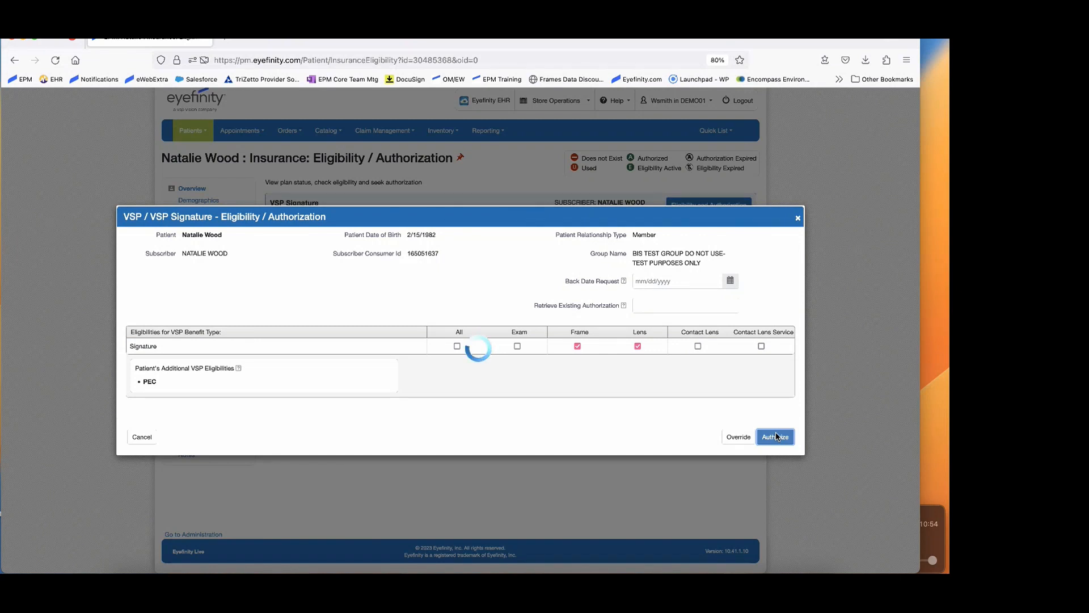
pyautogui.click(773, 435)
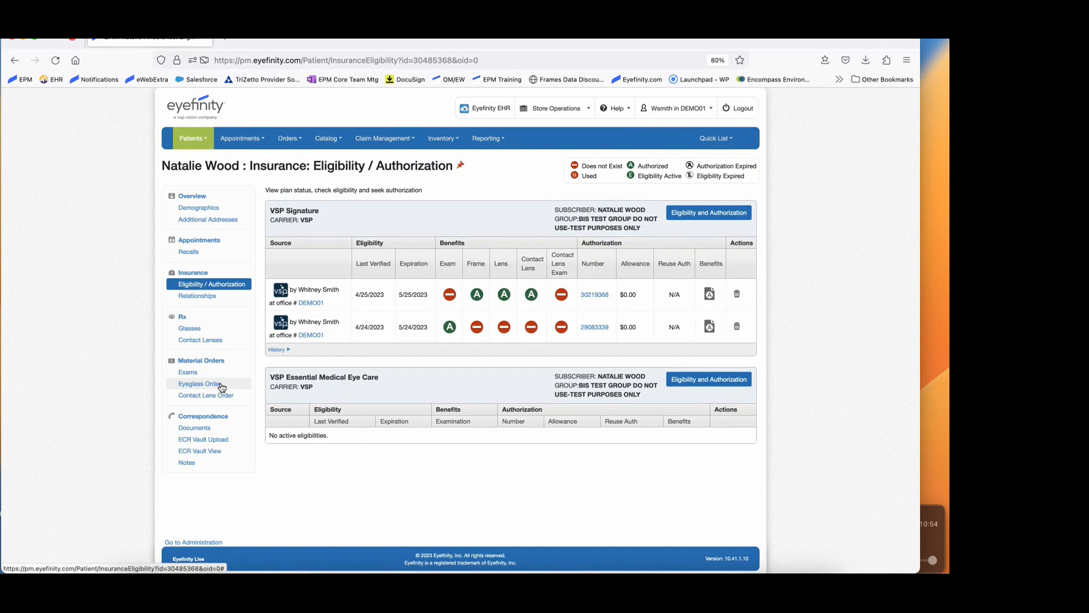
pyautogui.click(199, 383)
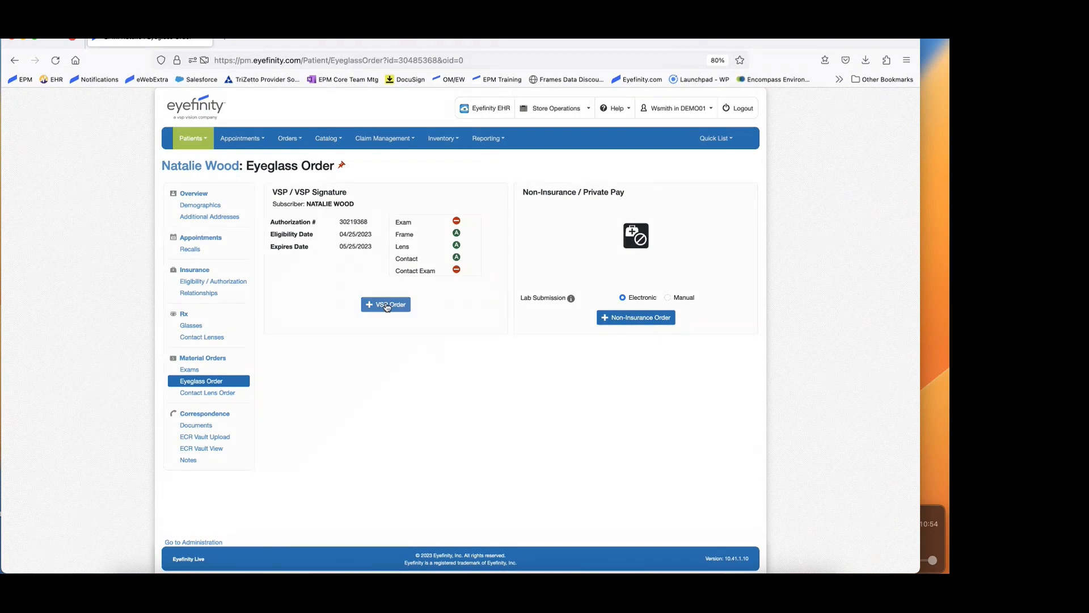
pyautogui.click(385, 304)
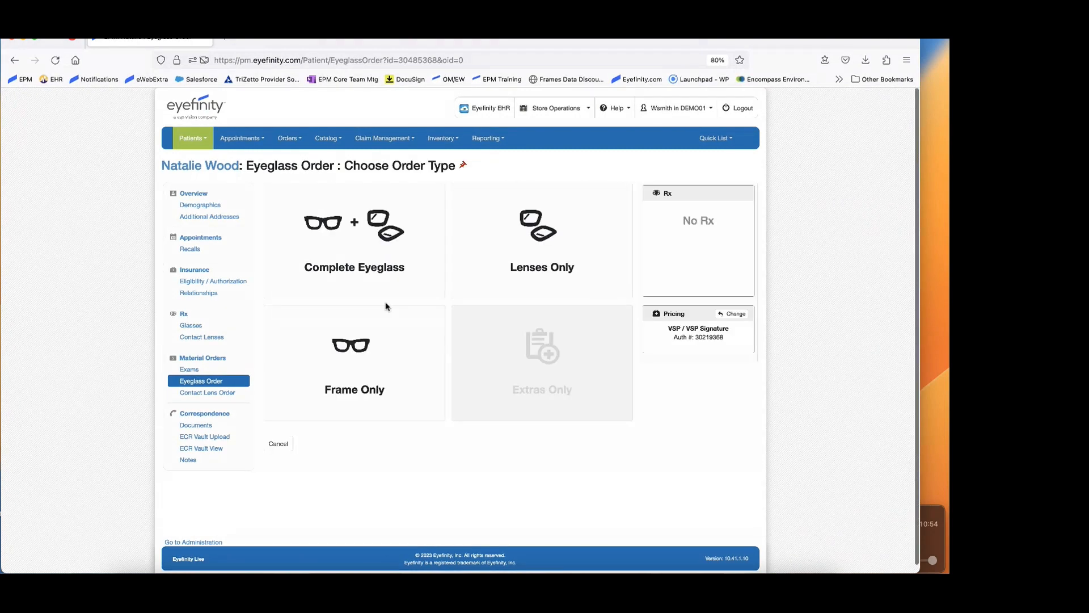
pyautogui.click(354, 240)
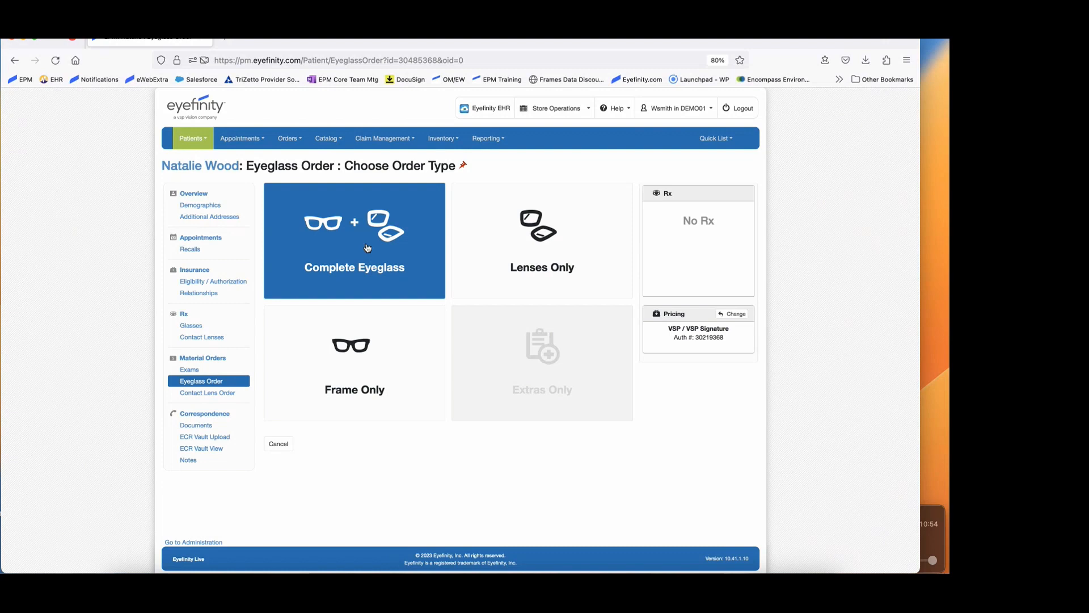
pyautogui.click(354, 239)
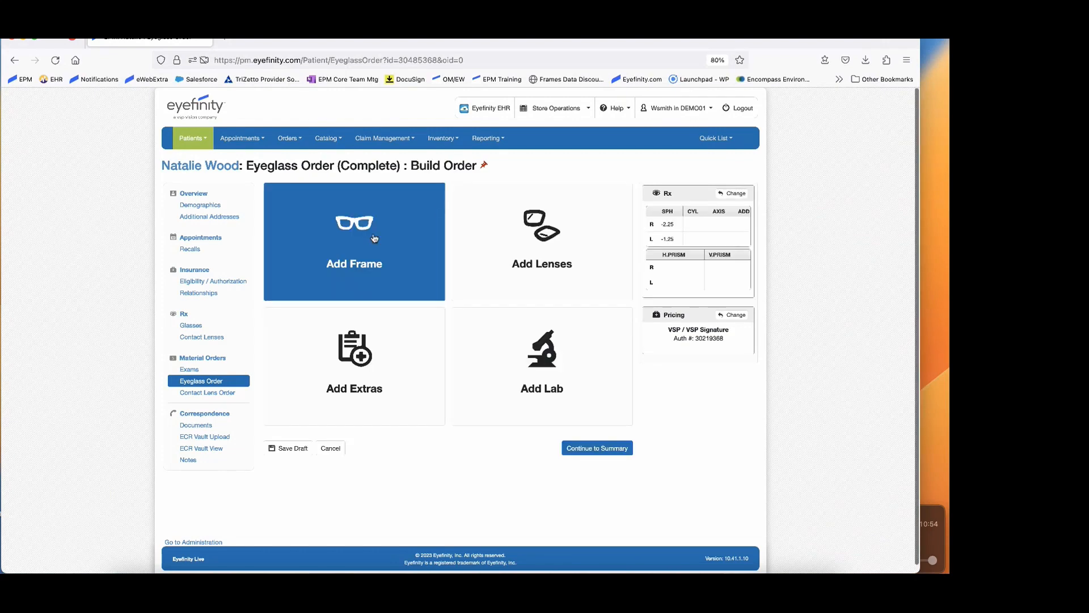
# Add the Altair BB5000 frame in Black Diamond, doctor supplied, to the order.
pyautogui.click(354, 241)
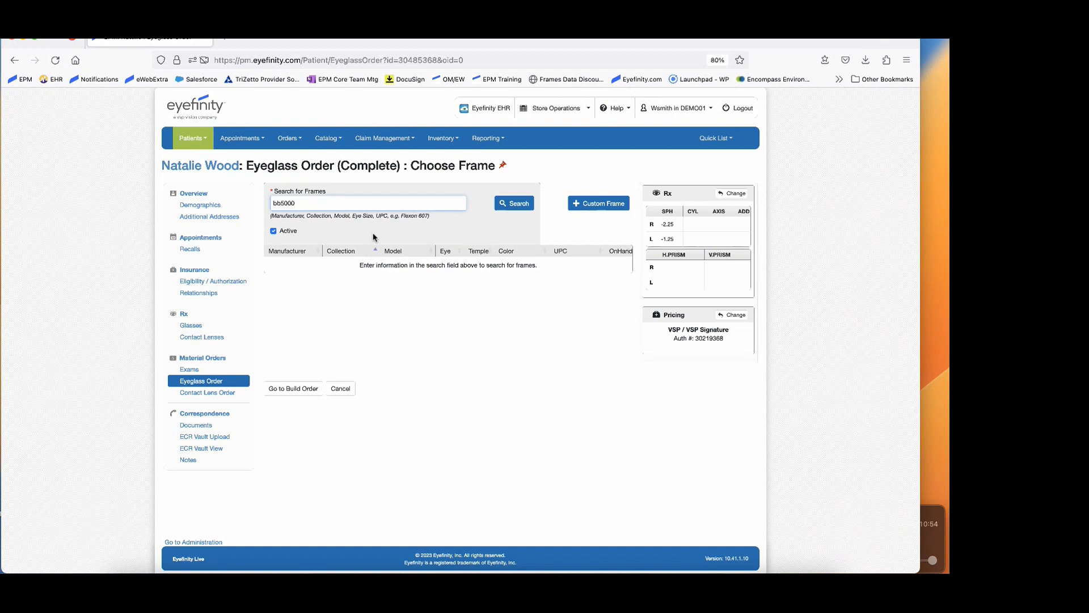
pyautogui.click(514, 203)
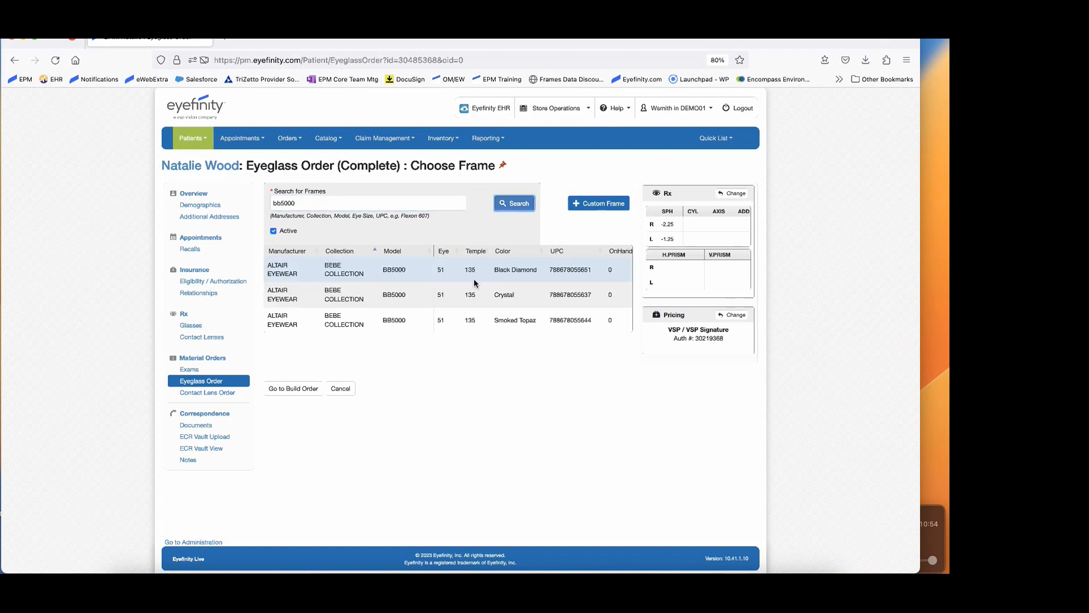
pyautogui.click(515, 270)
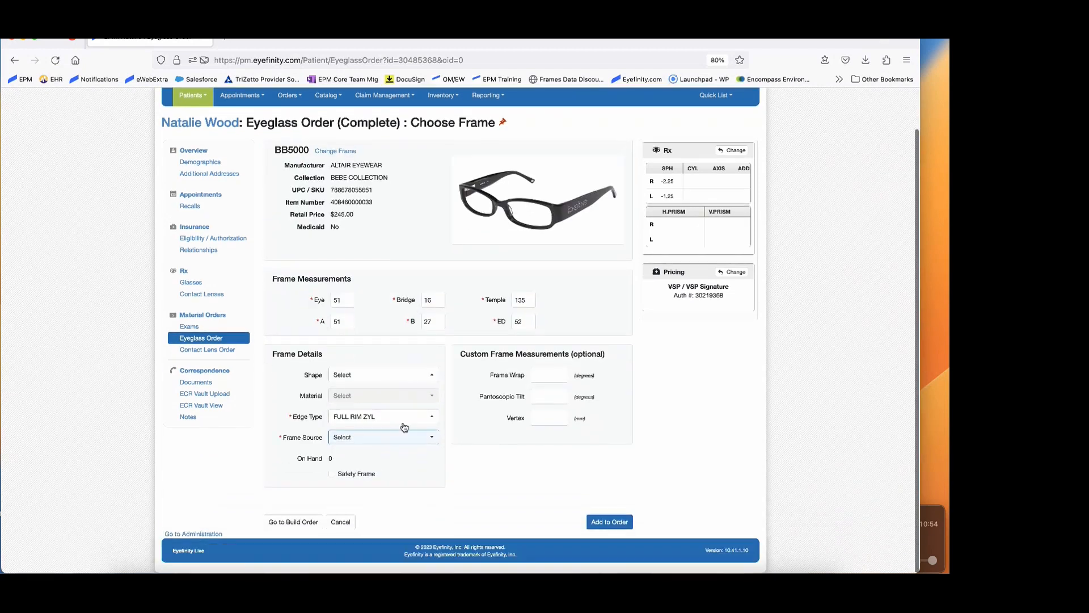
pyautogui.click(382, 437)
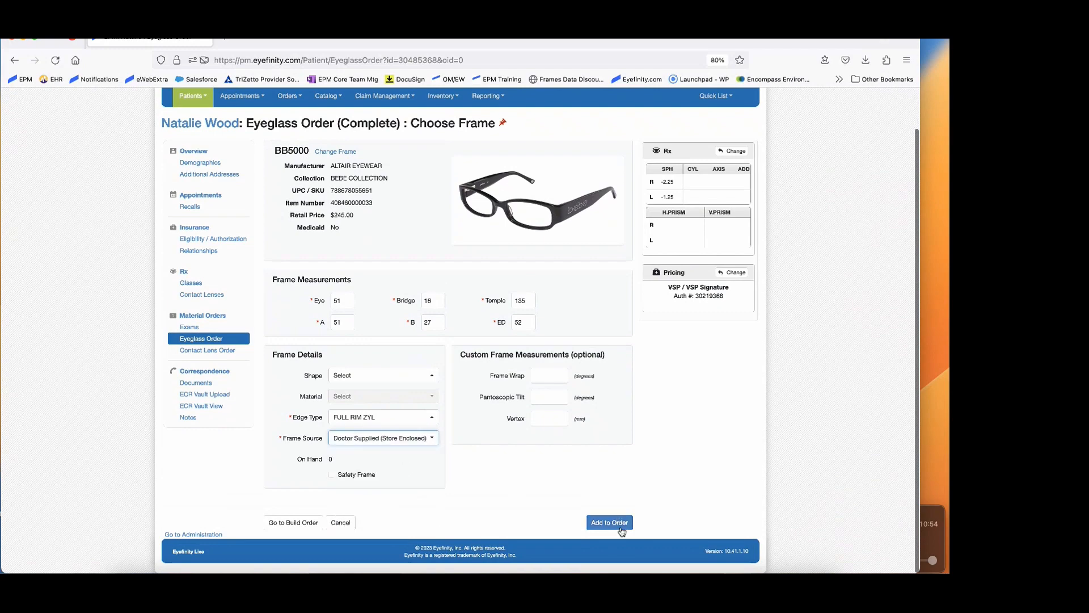
pyautogui.click(608, 522)
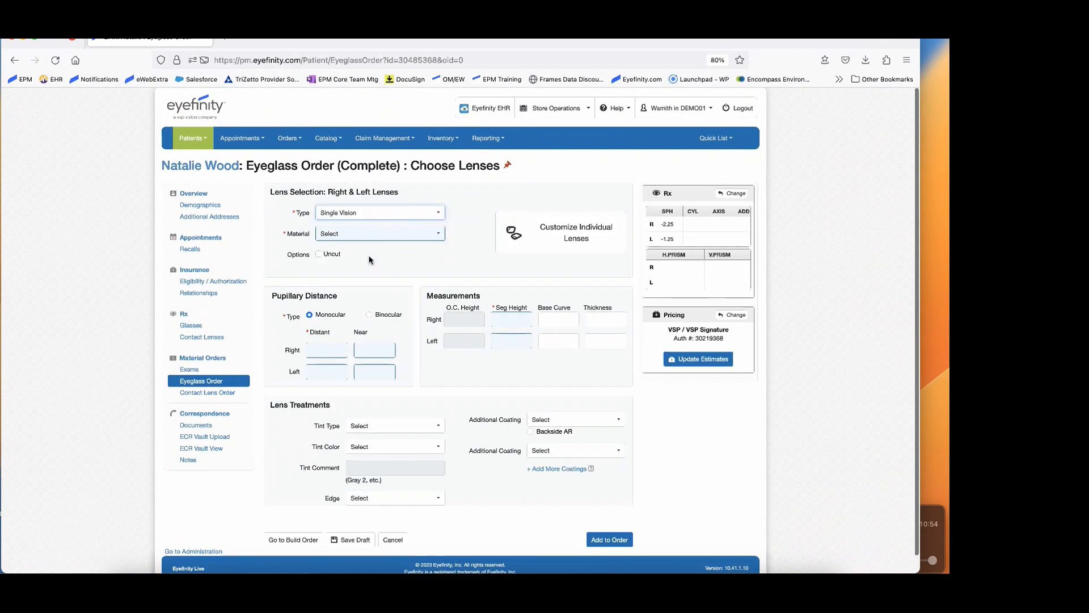
# Choose polycarbonate single vision clear lenses with a 30.0 pupillary distance.
pyautogui.click(379, 233)
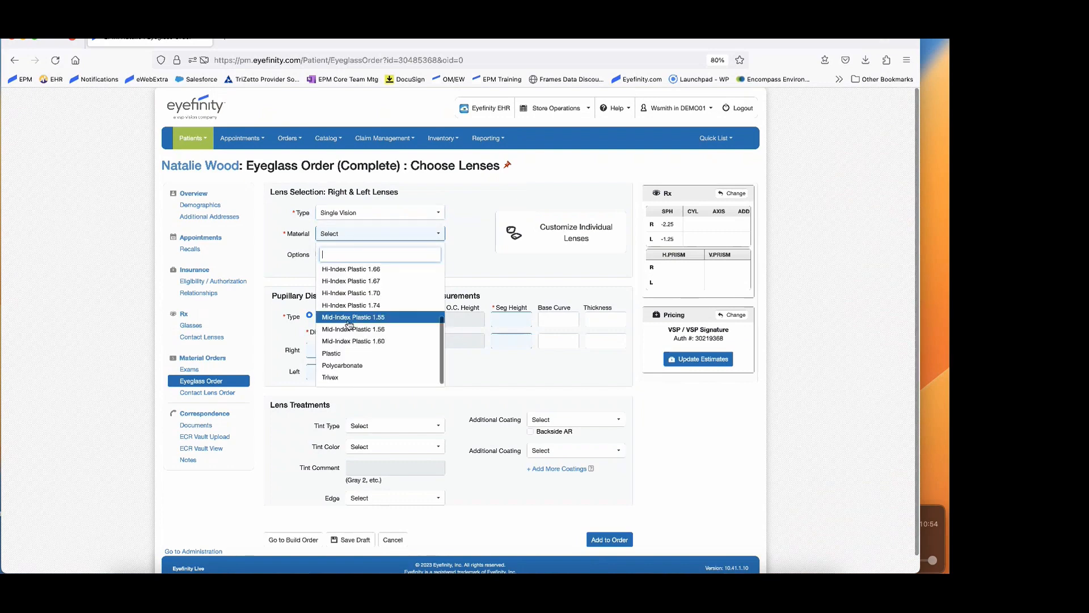
pyautogui.click(342, 364)
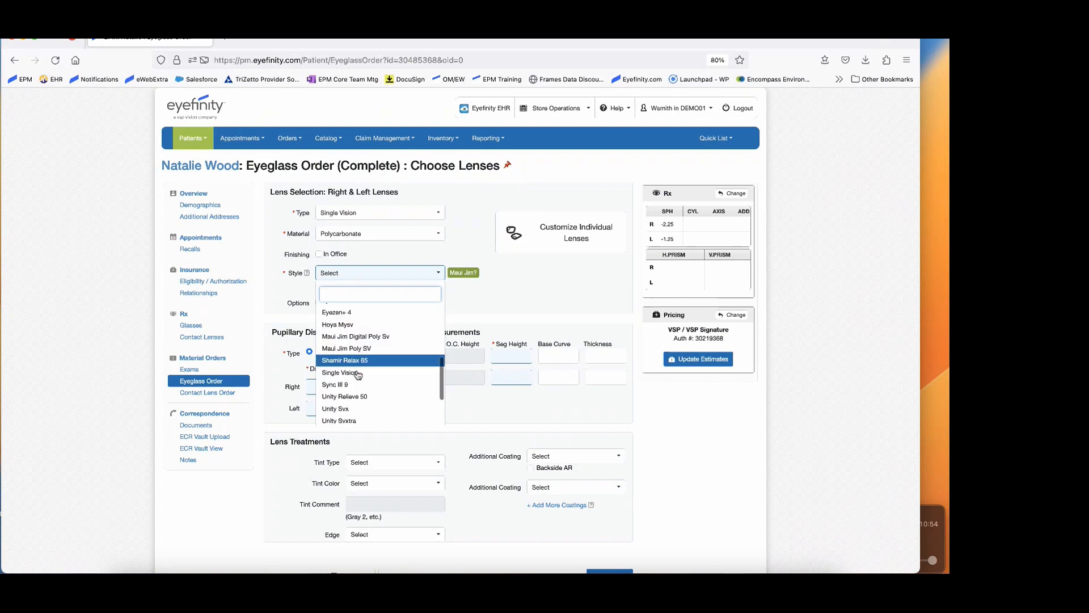
pyautogui.click(340, 372)
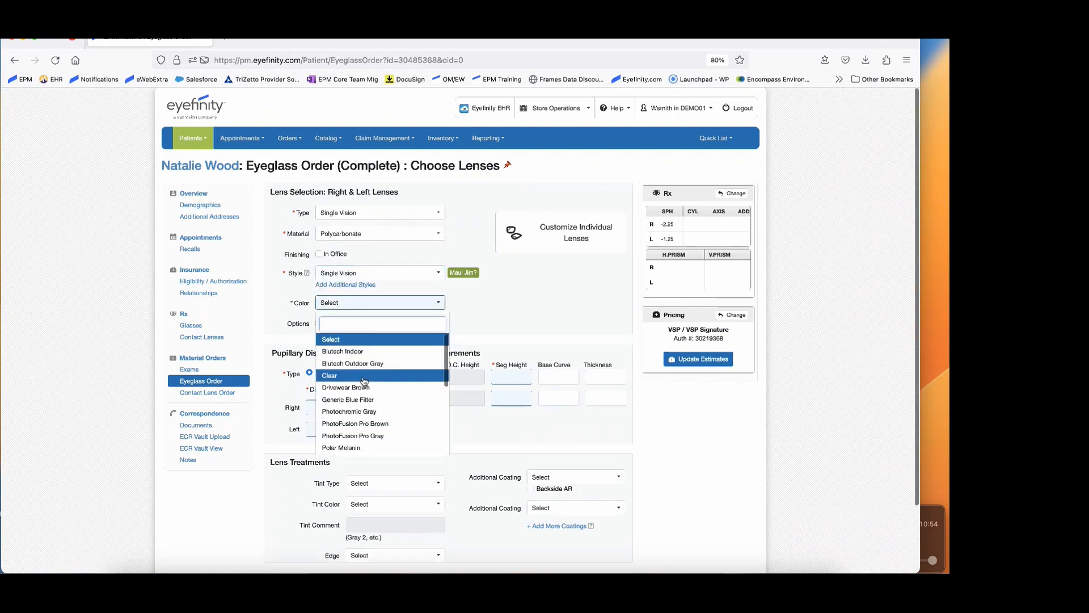
pyautogui.click(329, 375)
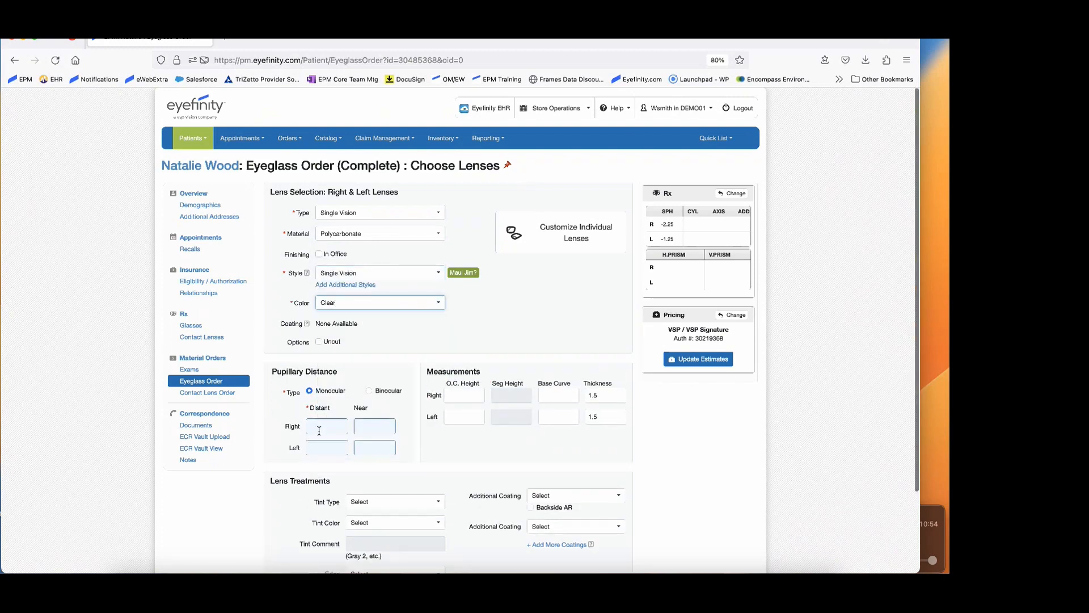
pyautogui.write('30.0')
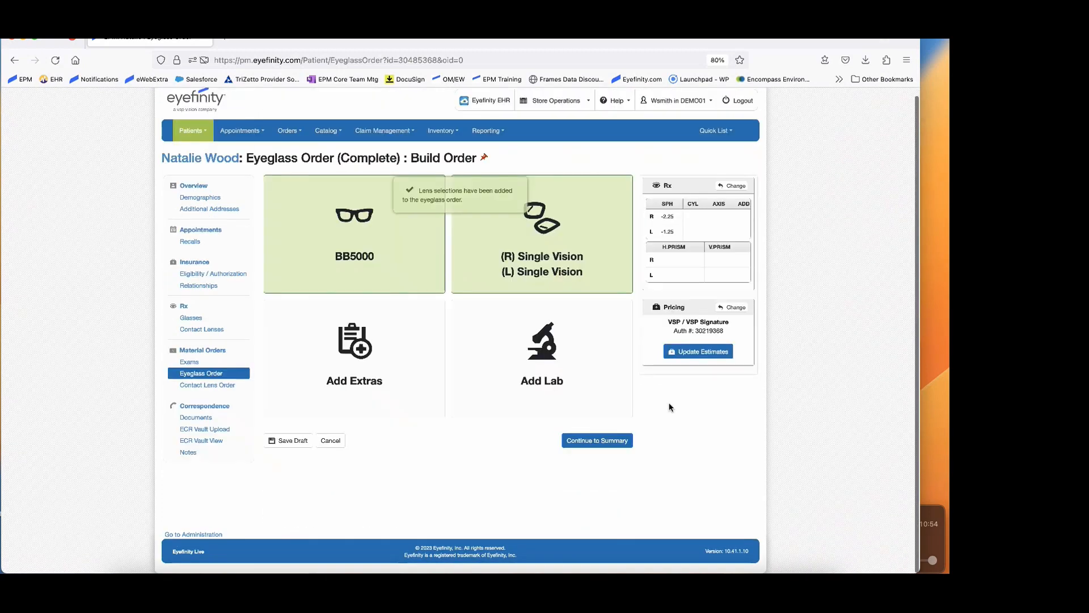
# Update the VSP estimated charges, showing a $124.00 patient balance due.
pyautogui.click(697, 351)
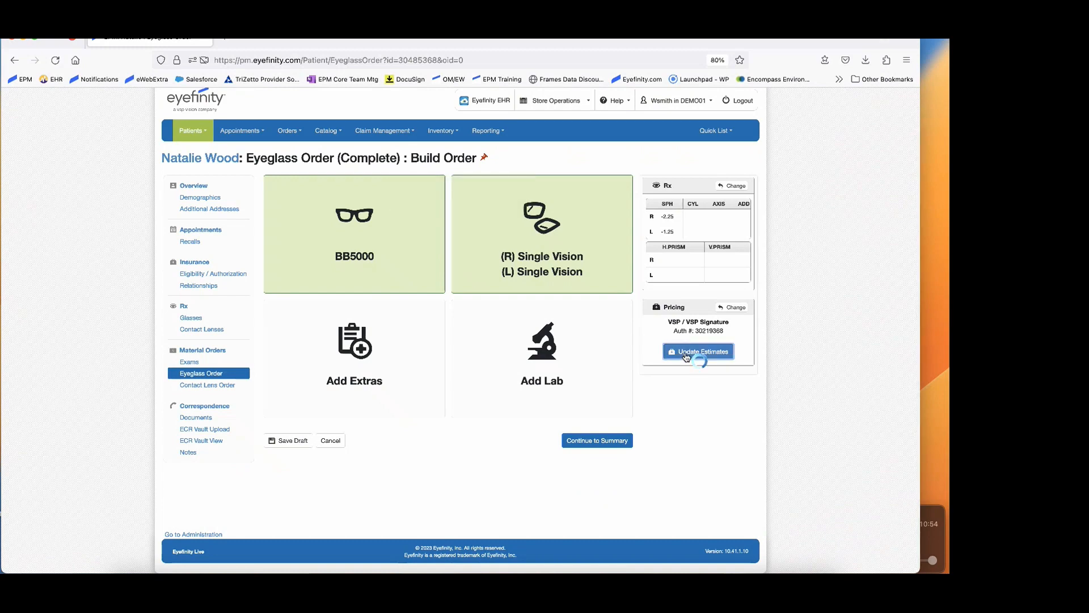
pyautogui.click(698, 351)
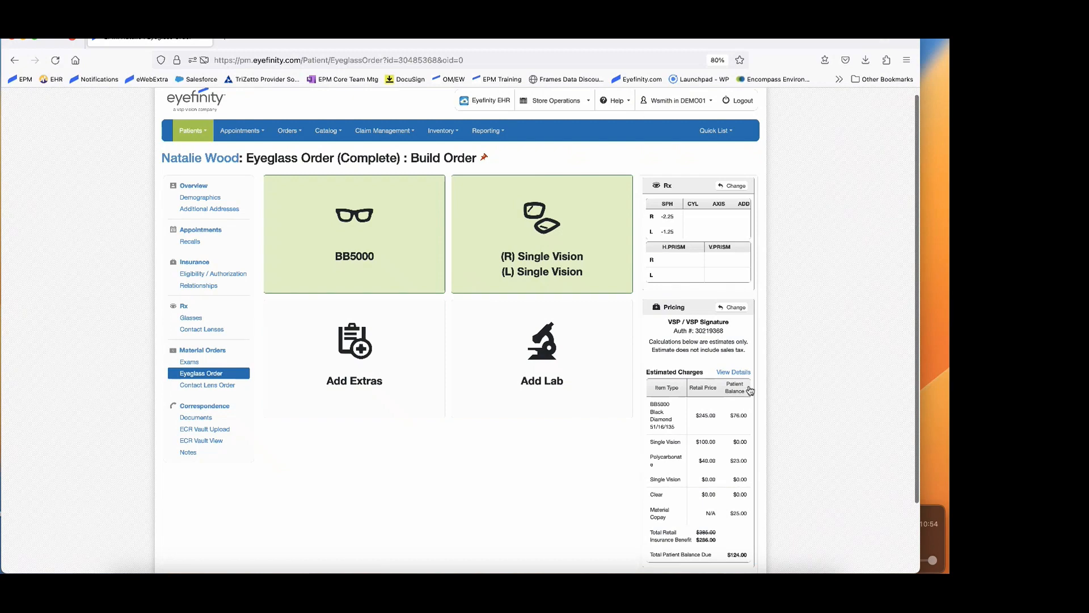
pyautogui.scroll(-3)
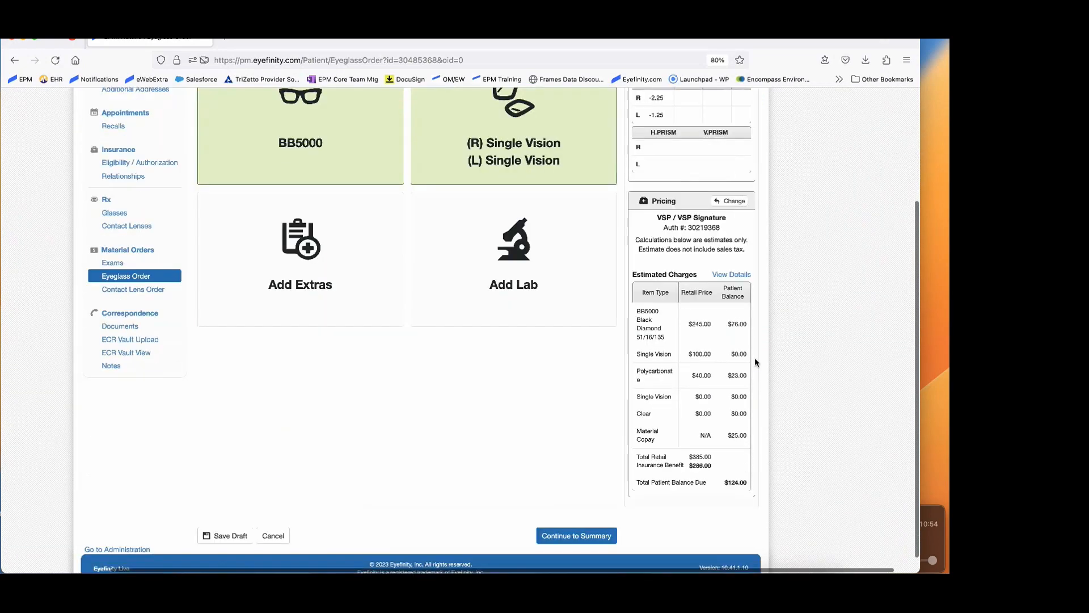
pyautogui.scroll(-3)
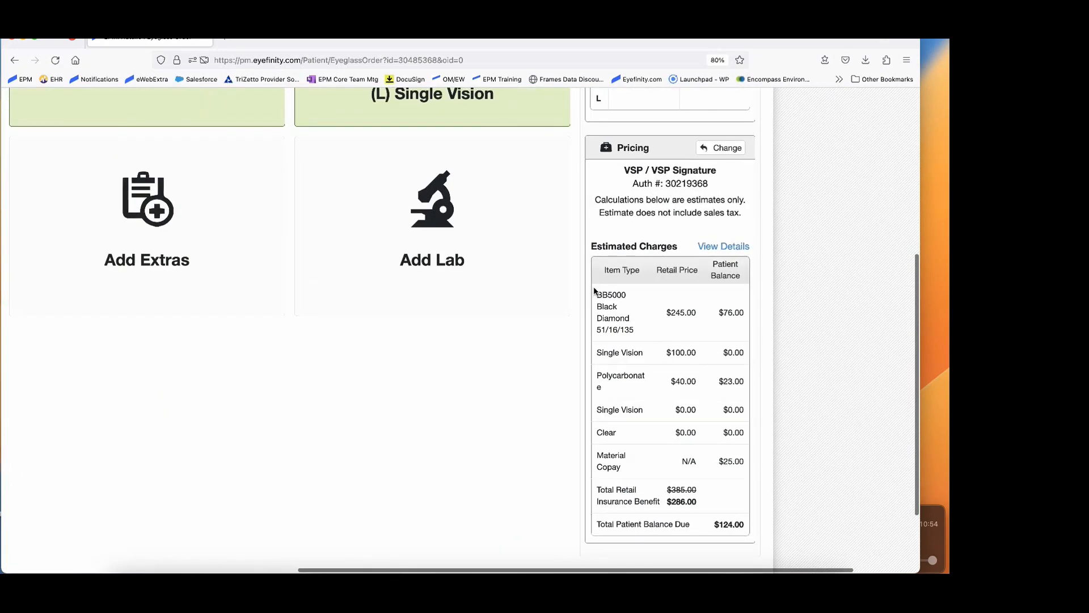
pyautogui.moveTo(432, 258)
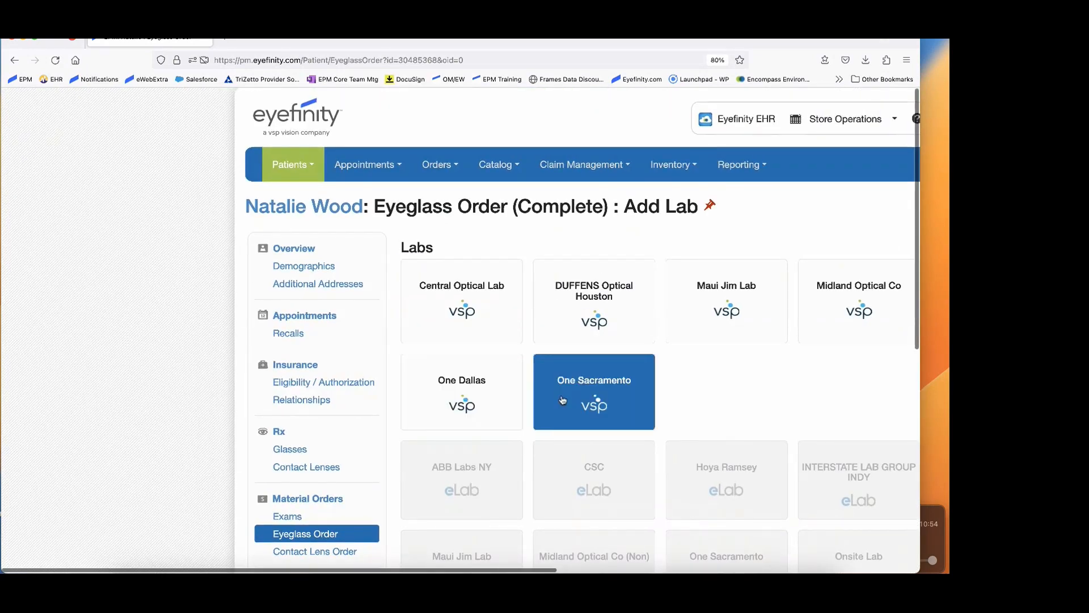
# Add One Sacramento as the lab and continue to material order pricing totaling $390.78.
pyautogui.click(592, 392)
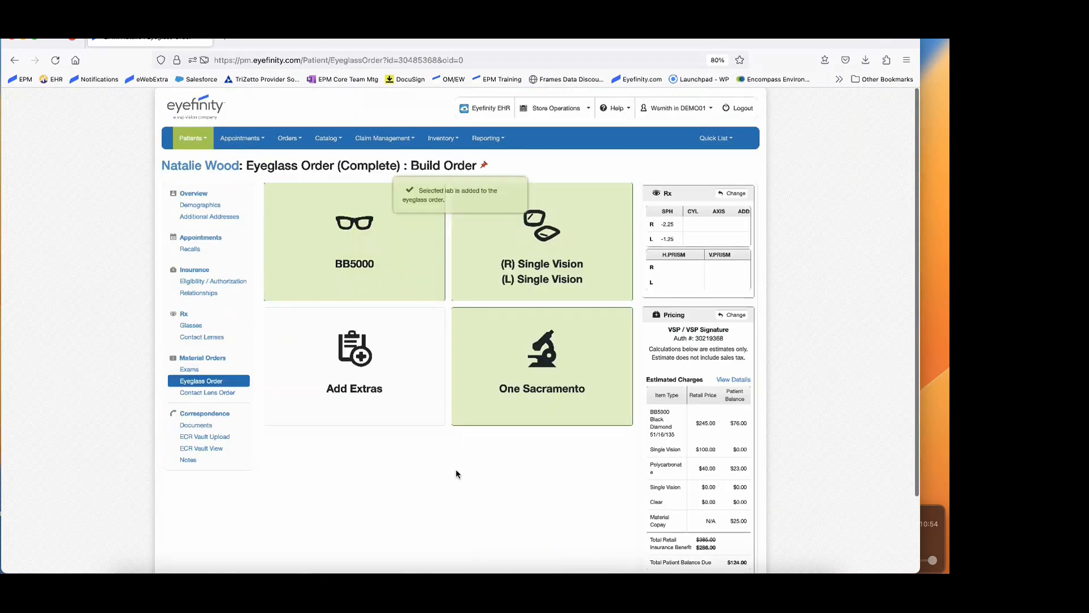
pyautogui.scroll(-3)
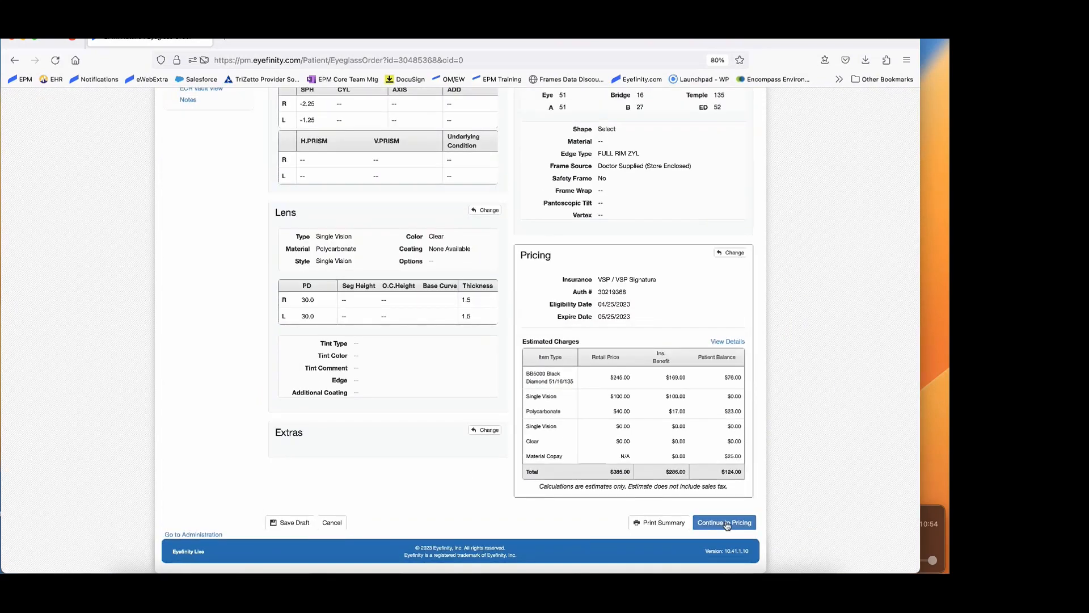
pyautogui.click(724, 521)
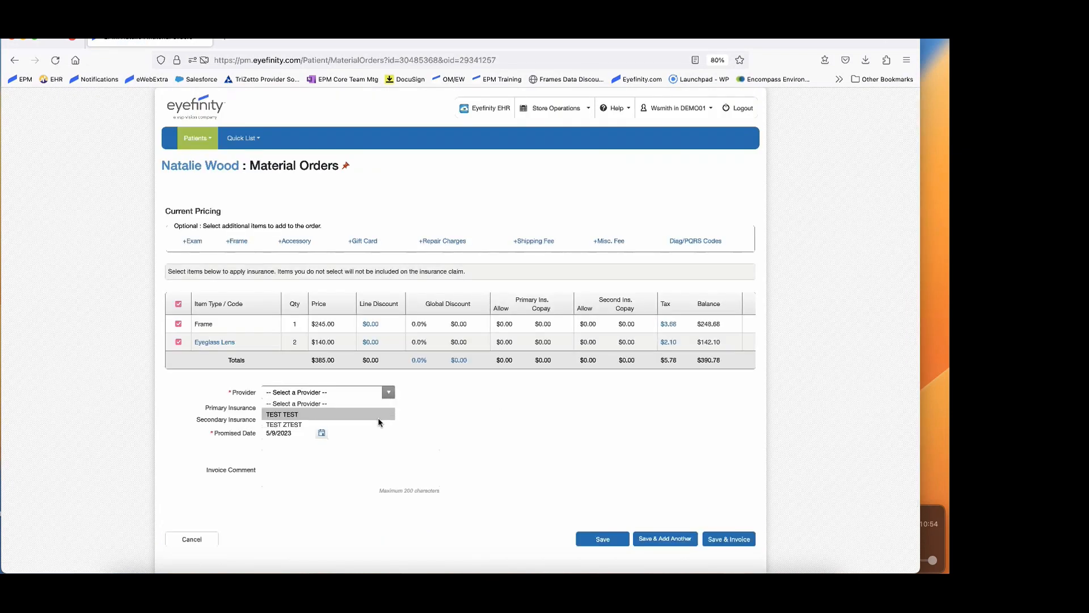
# Assign provider TEST TEST, calculate VSP Signature benefits to $127.68, and save and invoice the order.
pyautogui.click(282, 413)
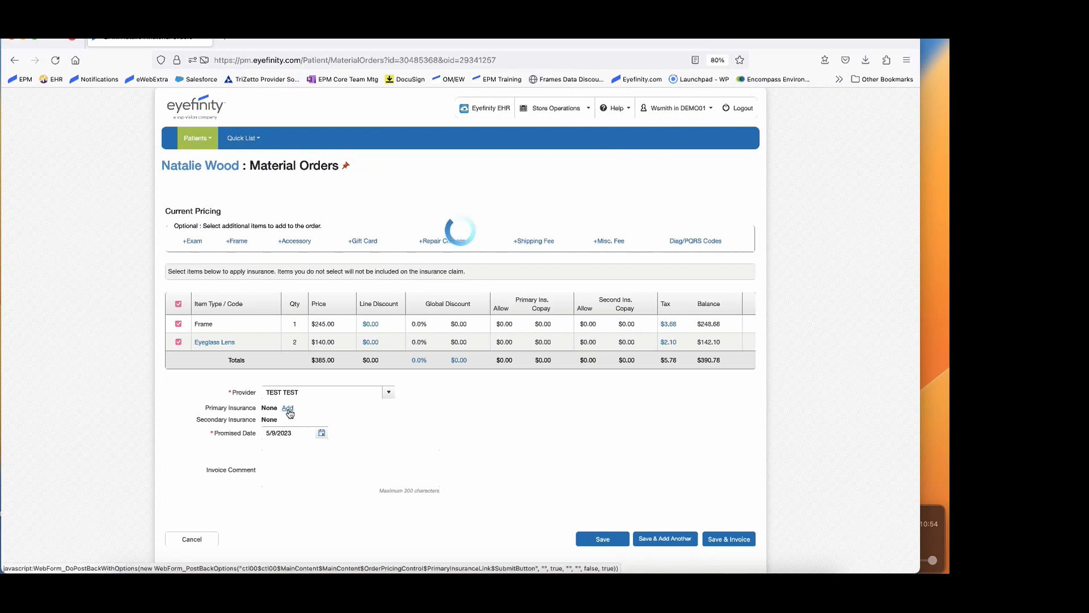
pyautogui.click(287, 407)
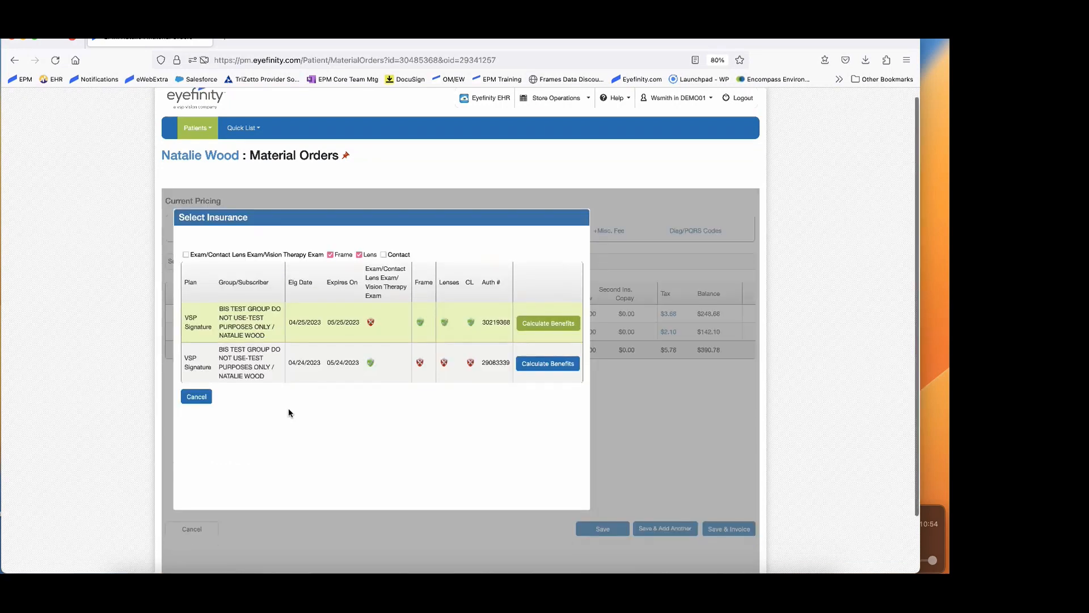
pyautogui.click(547, 323)
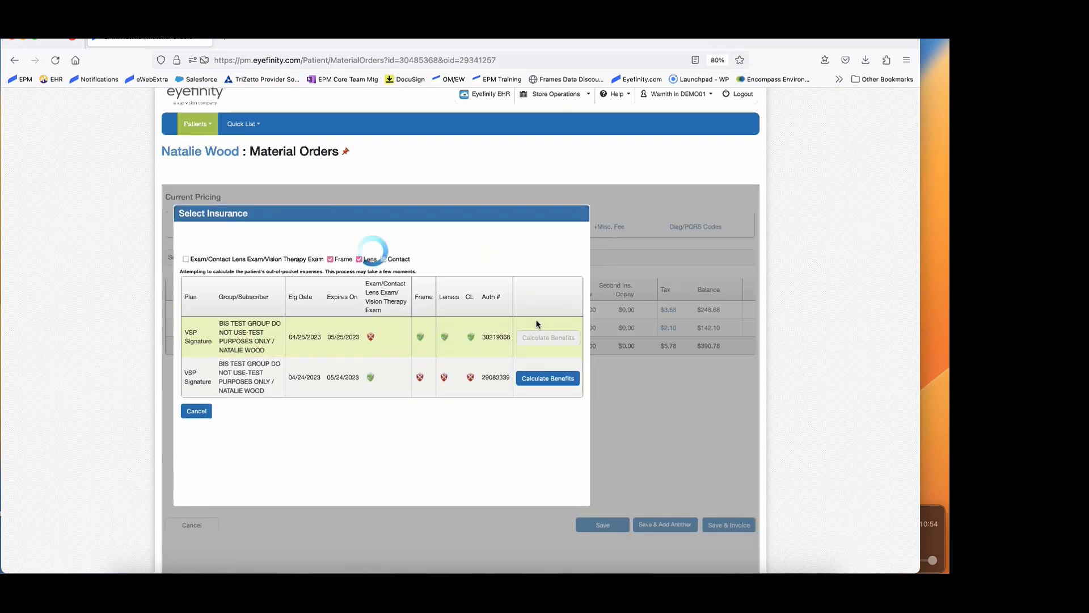
pyautogui.moveTo(648, 362)
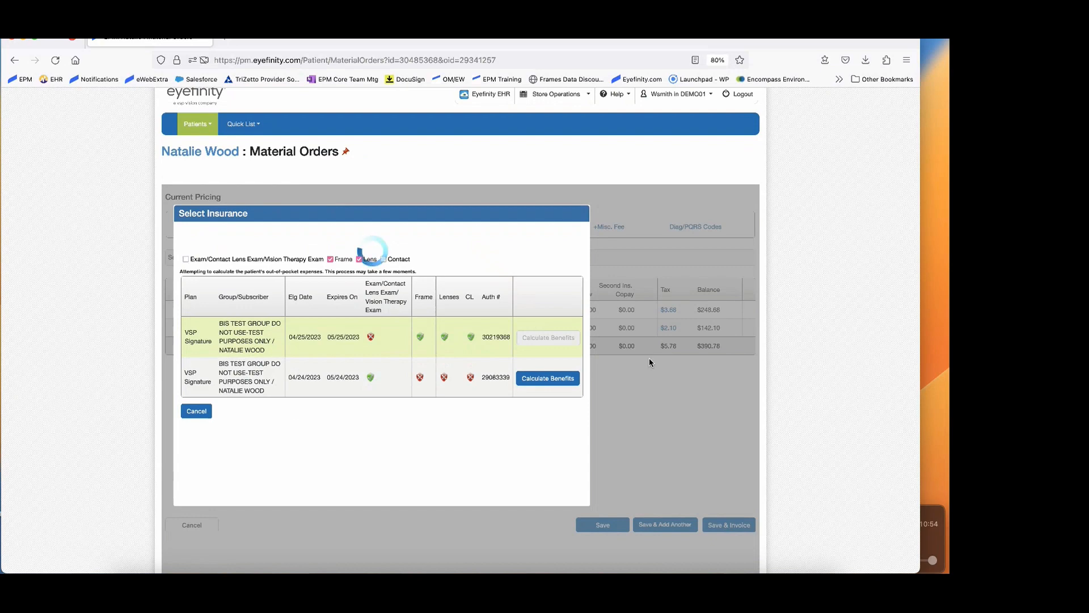
pyautogui.click(547, 377)
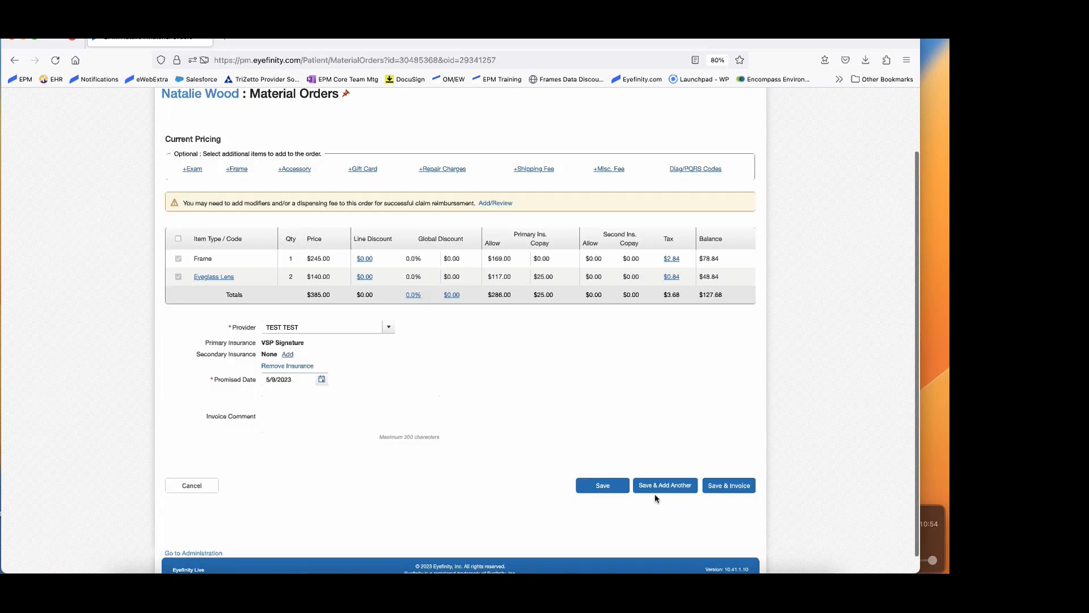
pyautogui.click(728, 484)
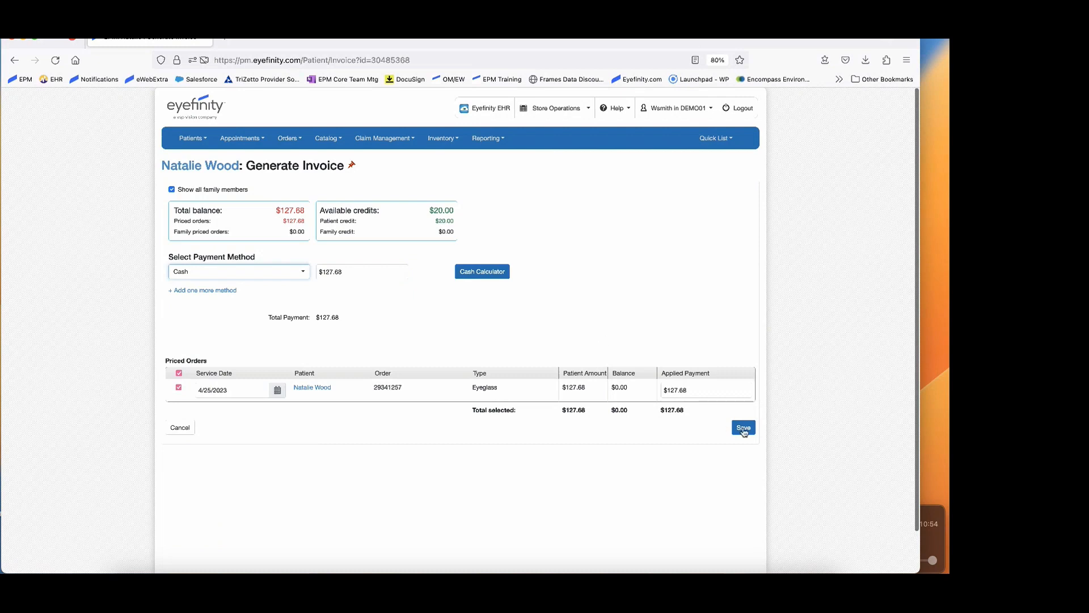
# Save the $127.68 cash payment and choose Process Order Now for the eyeglass order.
pyautogui.click(742, 427)
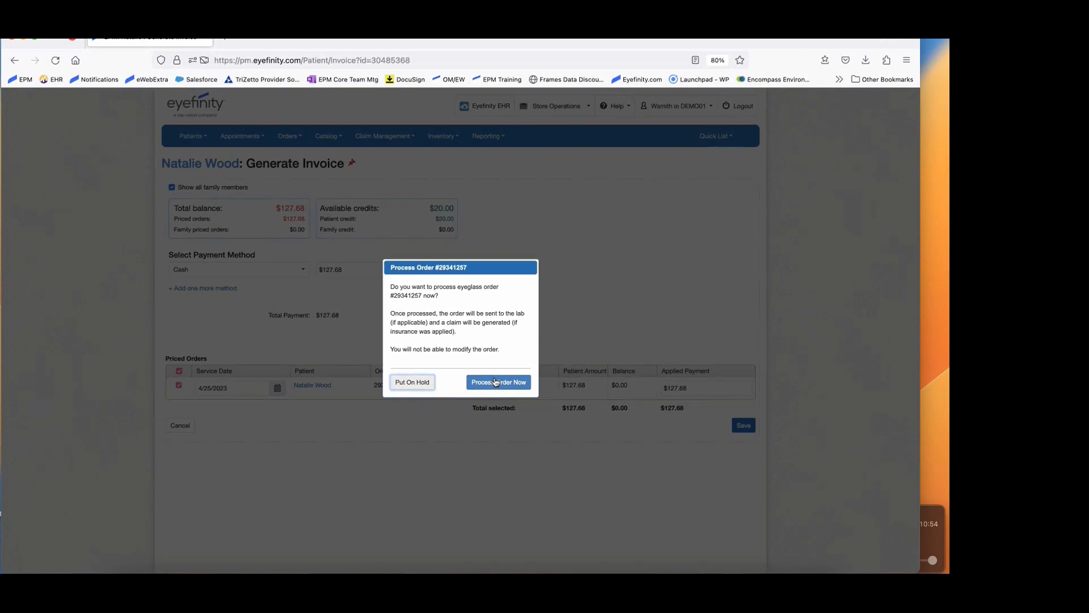
pyautogui.click(498, 382)
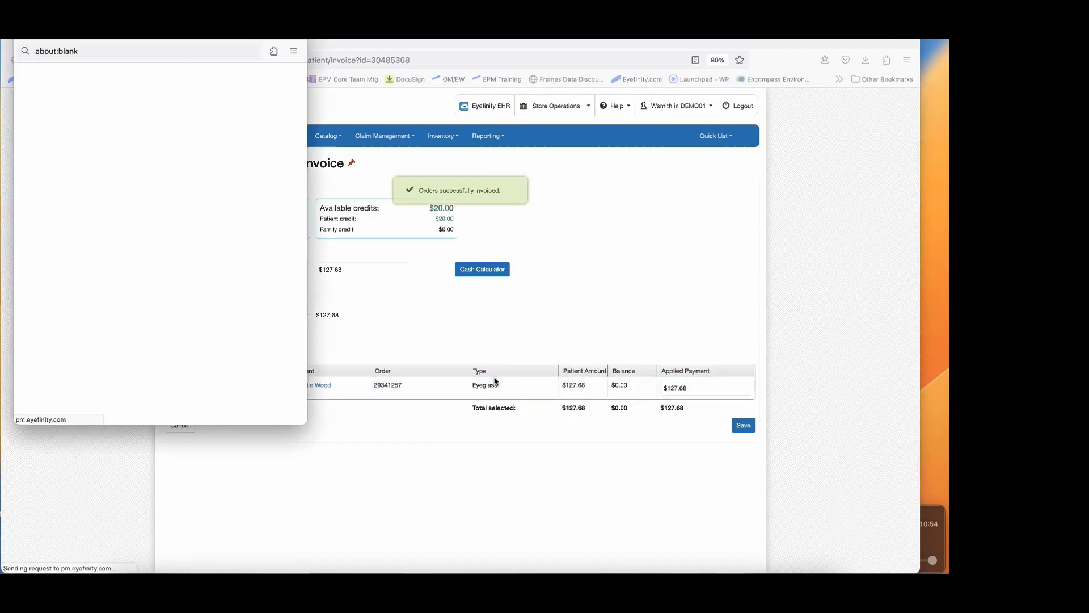
pyautogui.moveTo(307, 430); pyautogui.dragTo(366, 475)
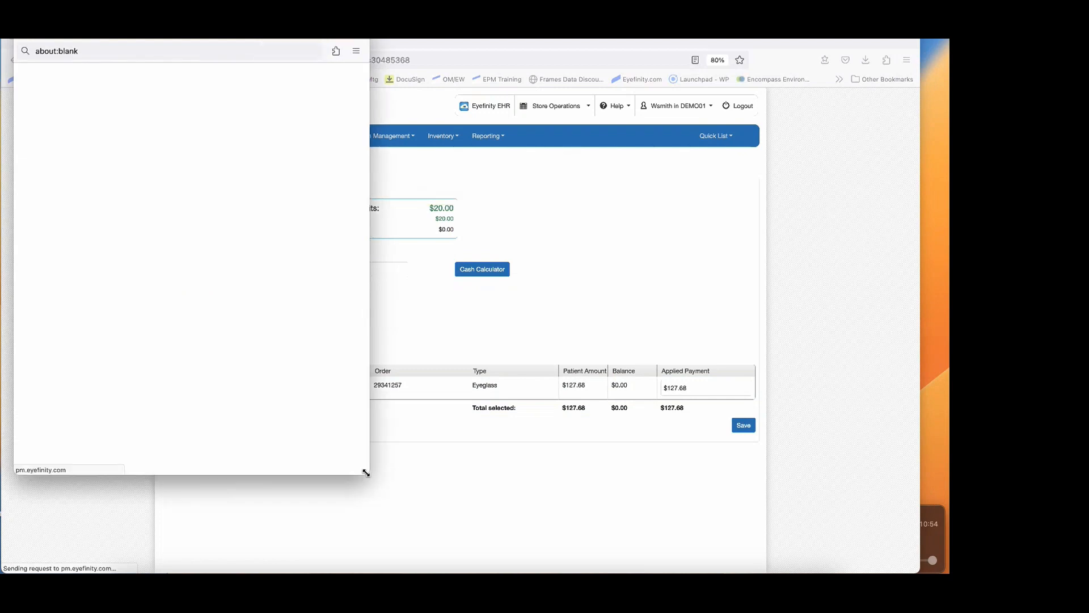
pyautogui.moveTo(364, 474); pyautogui.dragTo(464, 555)
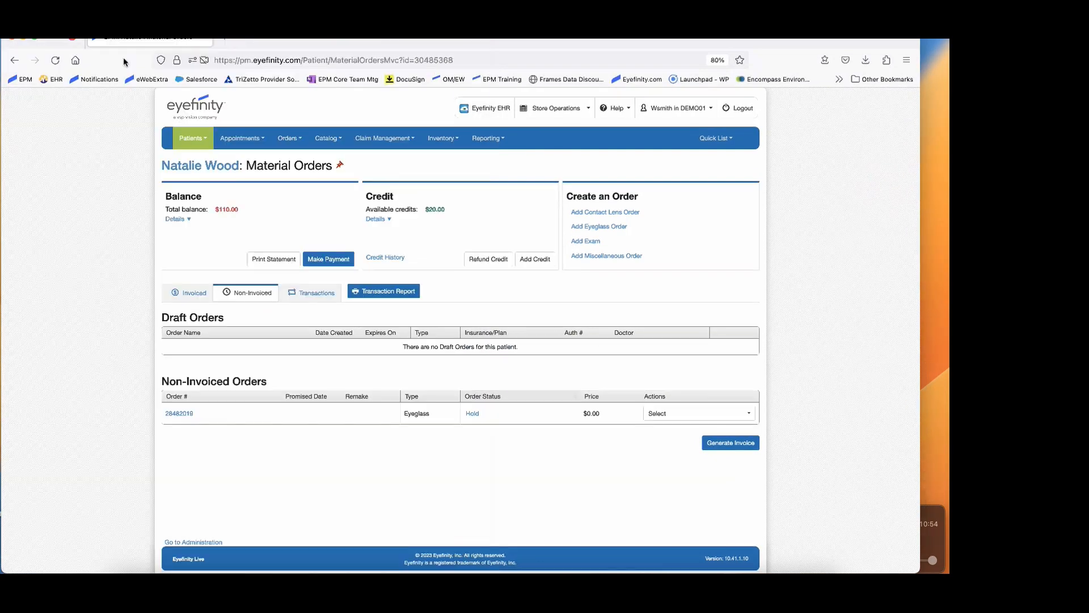
# Return to the Eyefinity home dashboard via the logo.
pyautogui.click(196, 108)
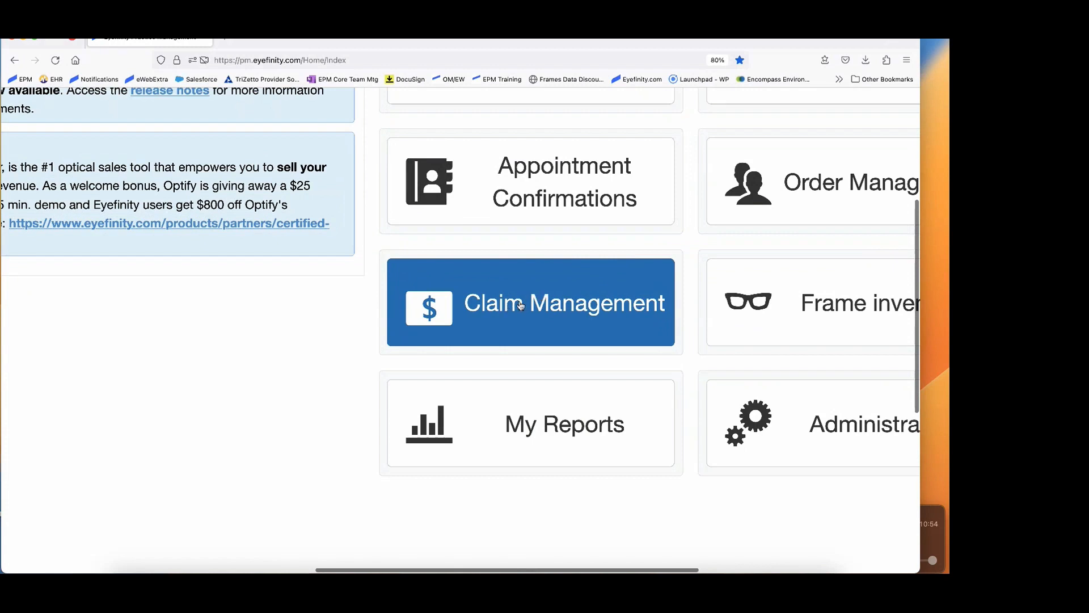
# Enter Claim Management and go to Process Payments > Electronic Remittance Payment.
pyautogui.click(531, 301)
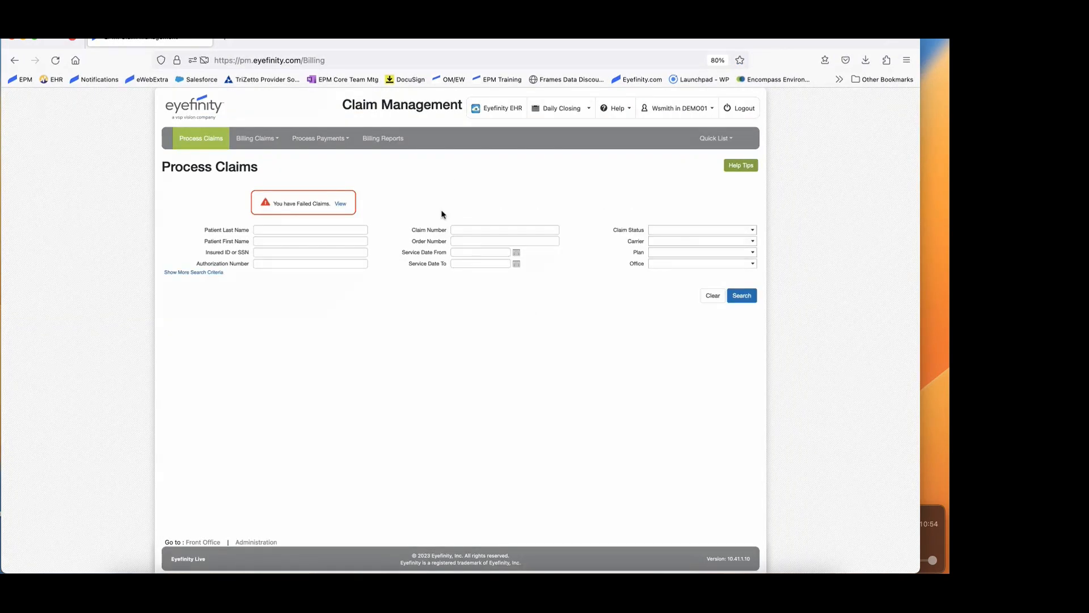
pyautogui.moveTo(361, 194)
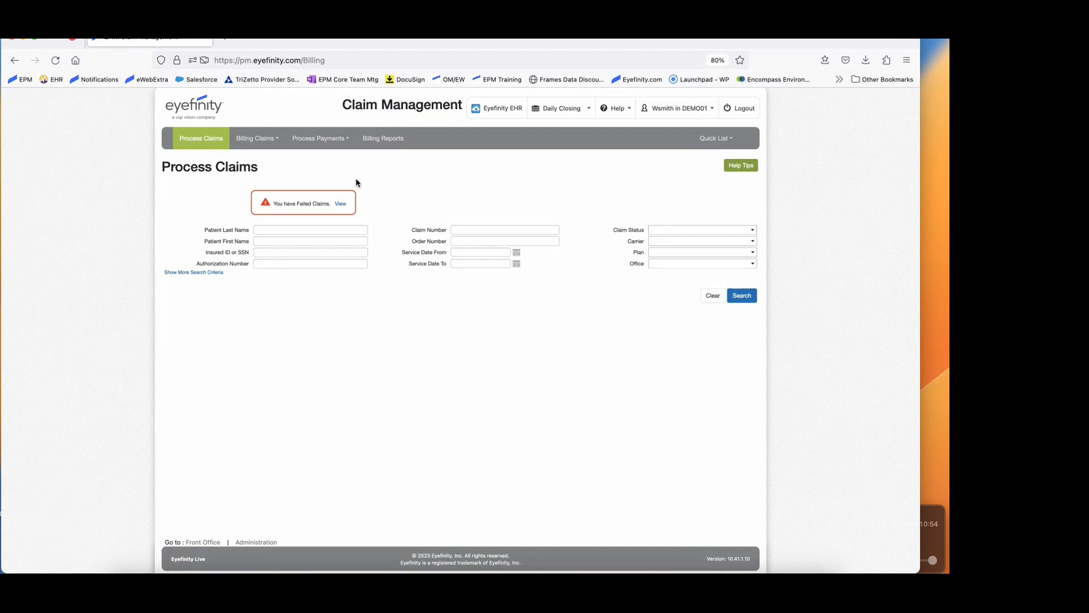
pyautogui.click(319, 137)
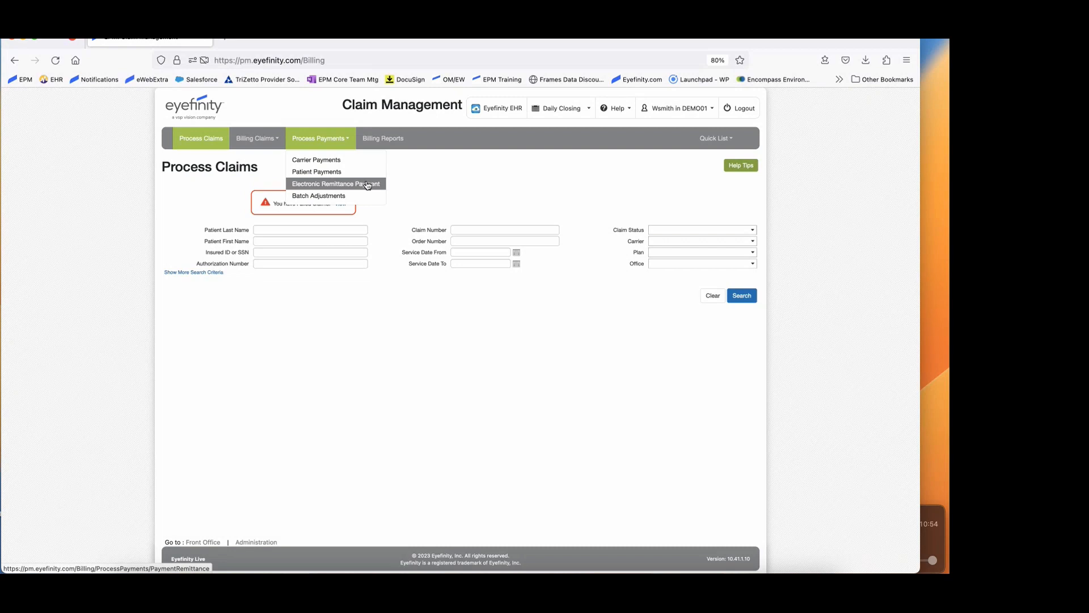
pyautogui.click(336, 184)
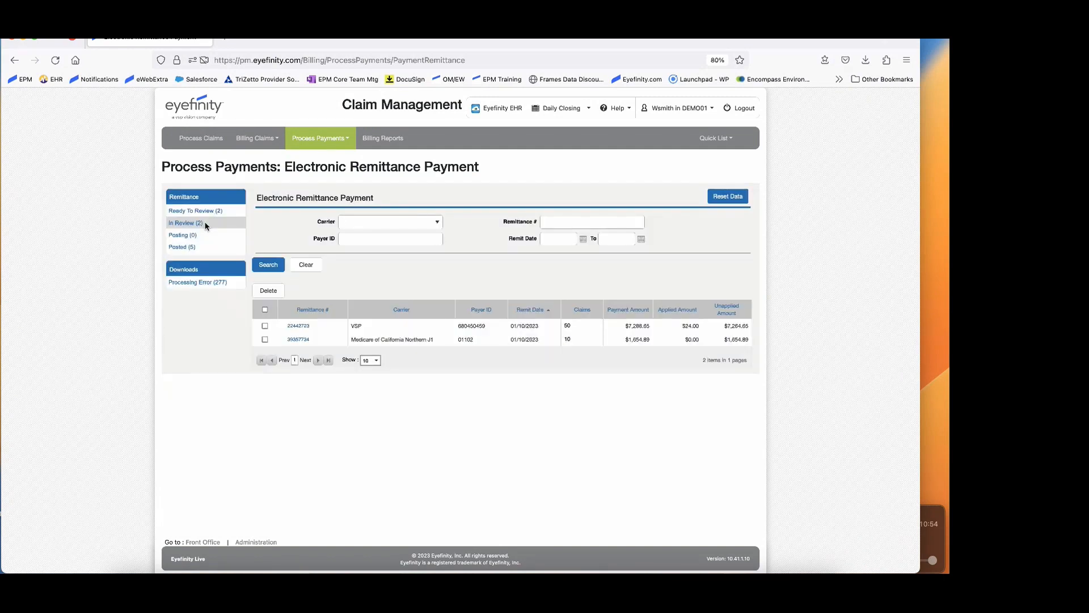
# Filter the remittance list to In Review, then head back to the Eyefinity home page.
pyautogui.click(388, 221)
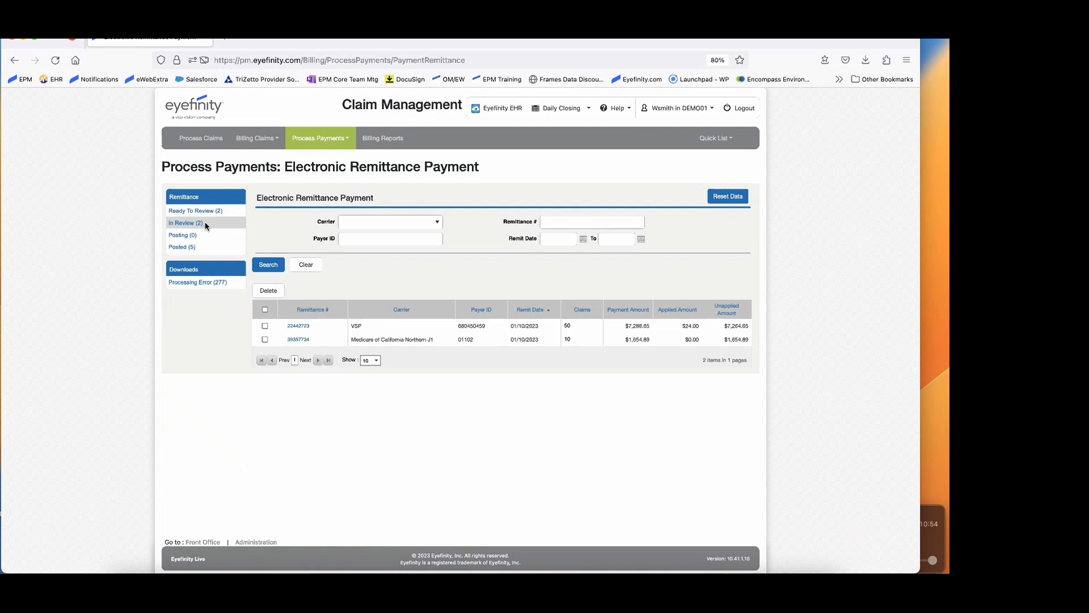
pyautogui.click(389, 221)
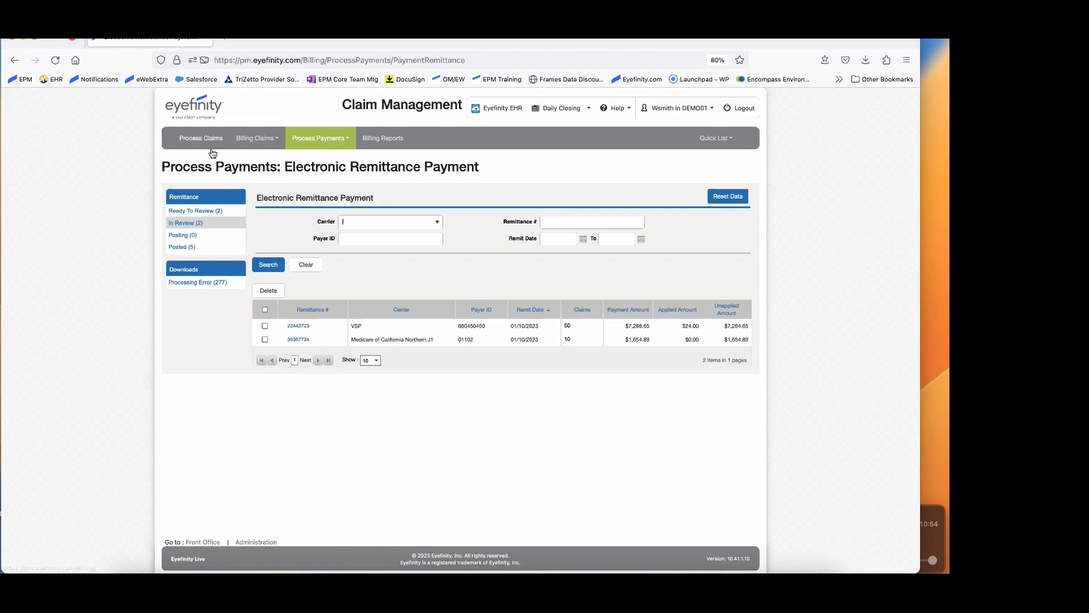
pyautogui.moveTo(206, 107)
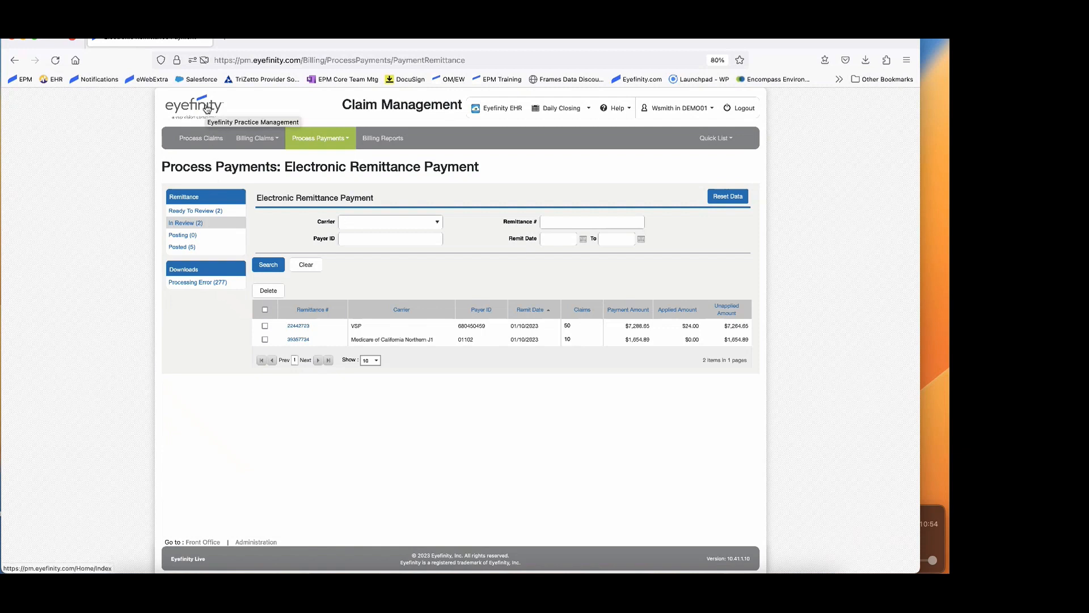
pyautogui.click(389, 221)
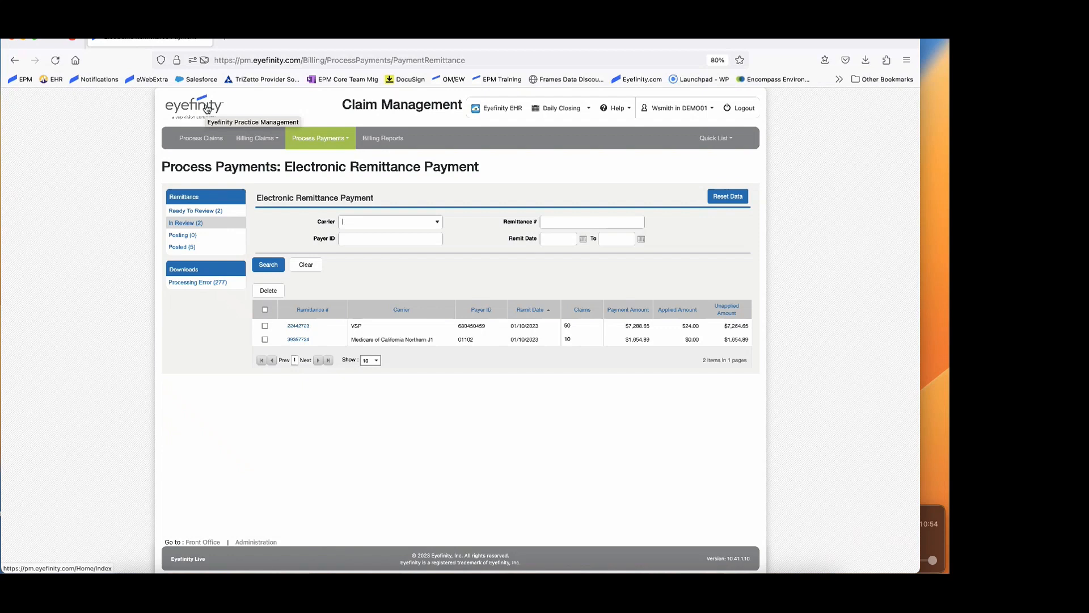
pyautogui.click(196, 106)
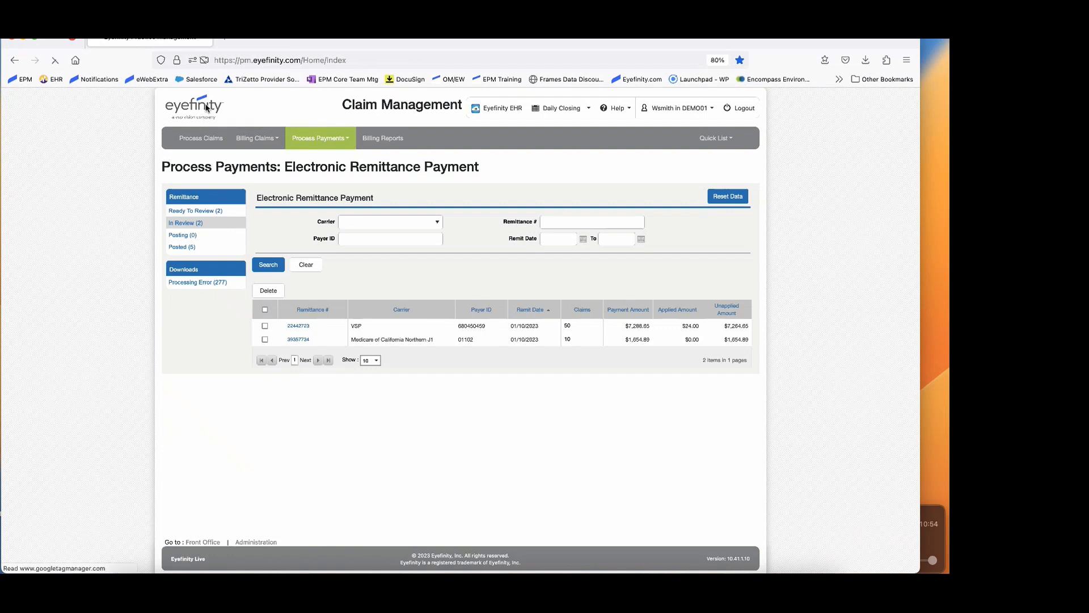